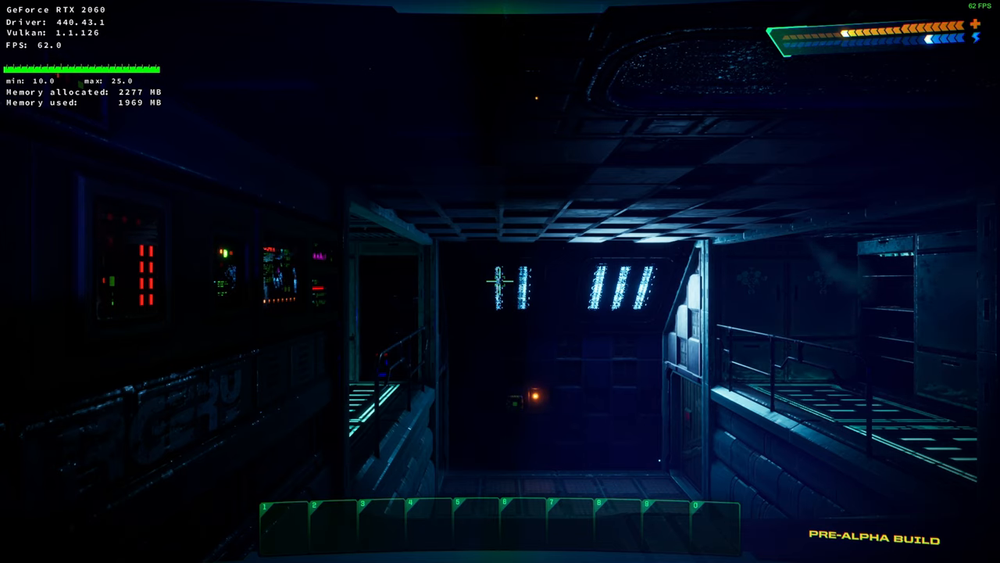
# Step: In Adv. Graphics, set Texture Quality to 1.0 and Shadow Quality and Particles to Ultra
pyautogui.press('Escape')
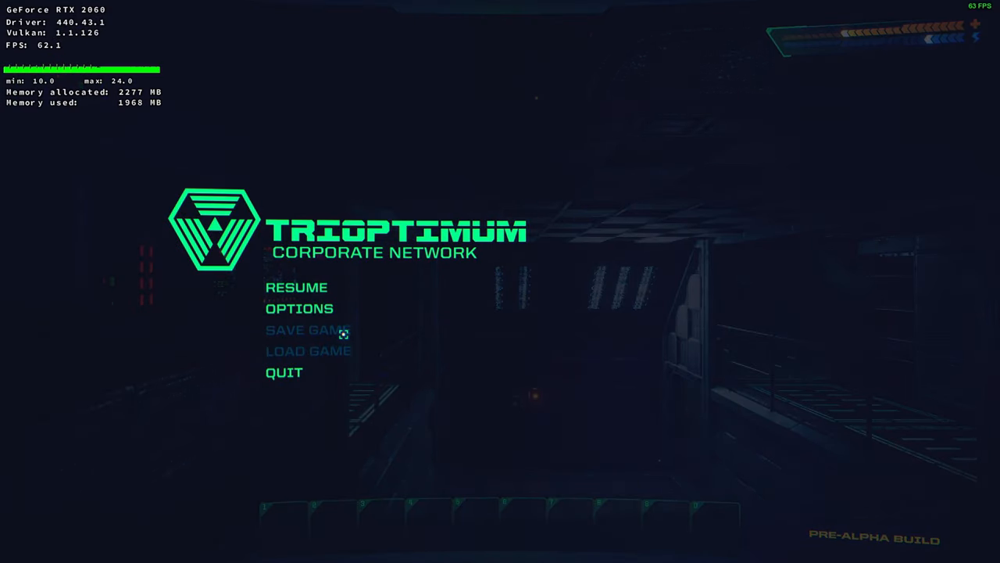
pyautogui.click(299, 308)
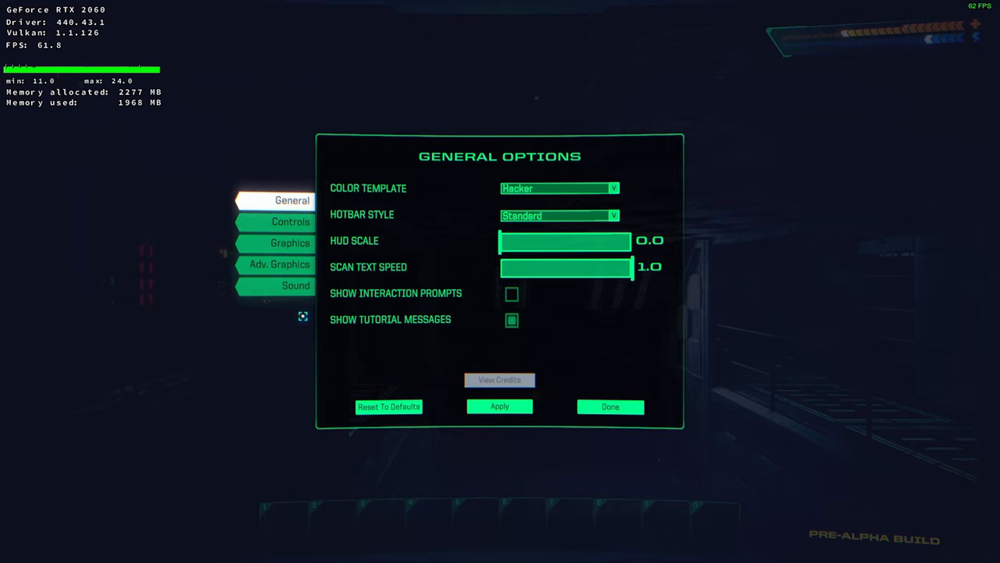
pyautogui.click(289, 242)
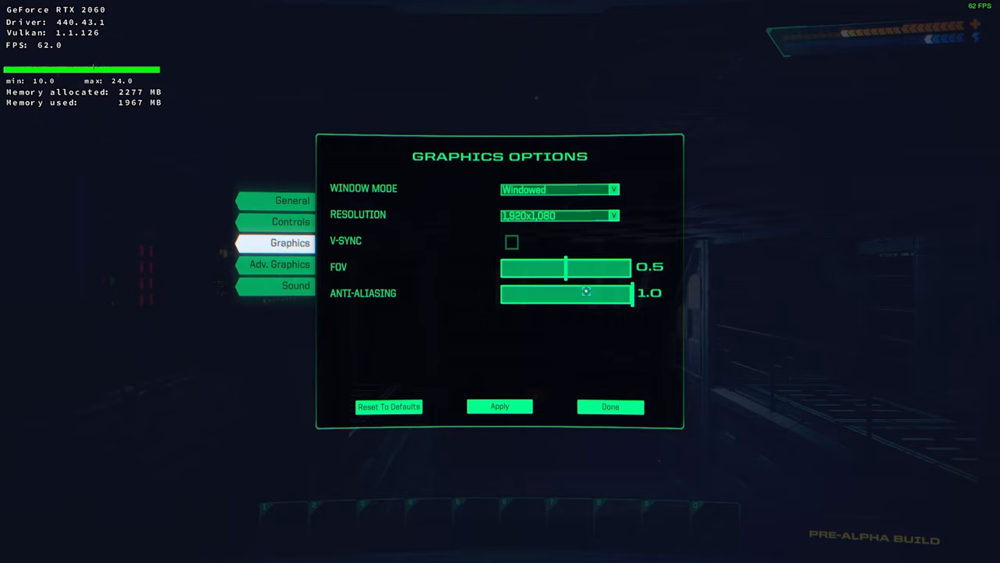
pyautogui.click(279, 263)
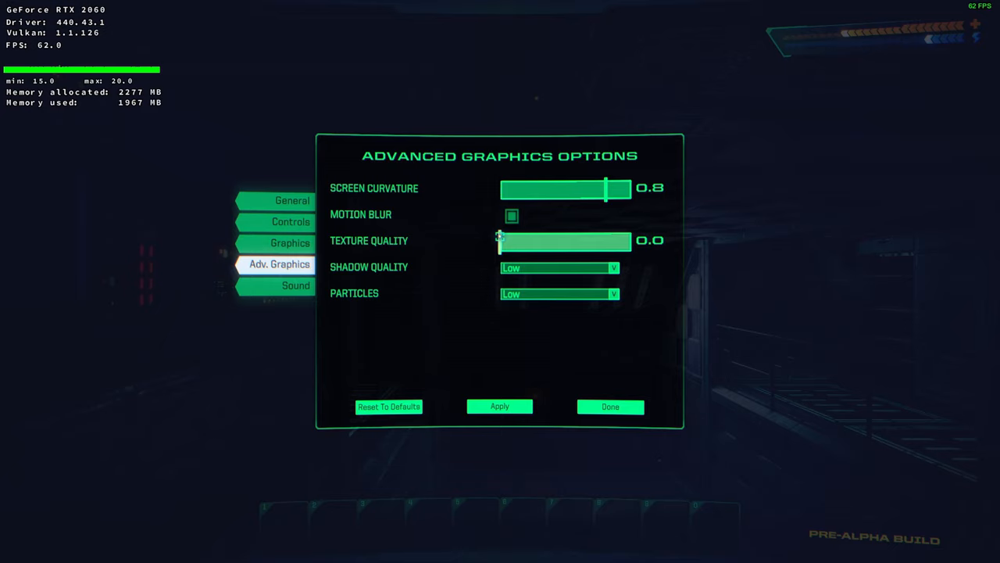
pyautogui.moveTo(501, 241); pyautogui.dragTo(632, 241)
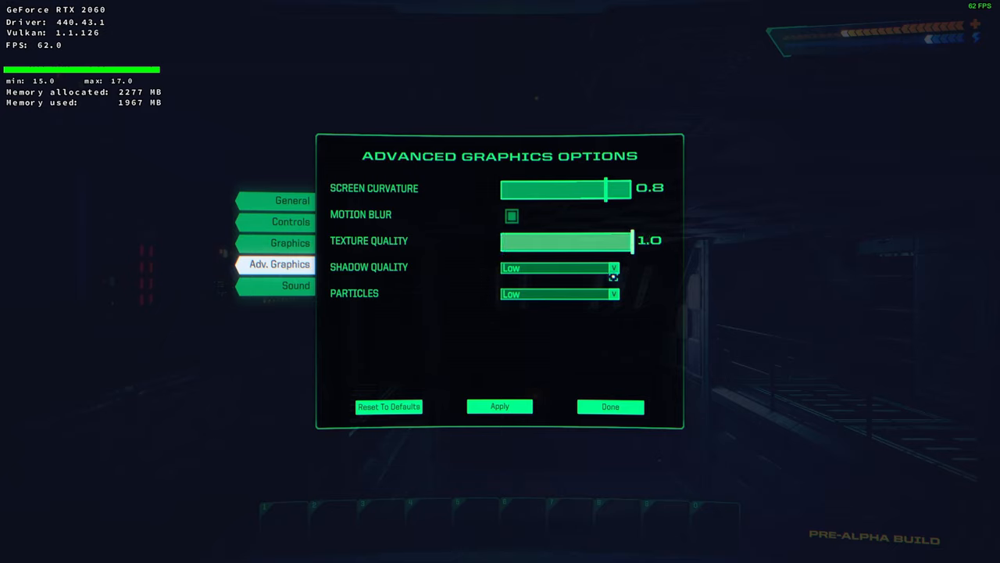
pyautogui.click(559, 268)
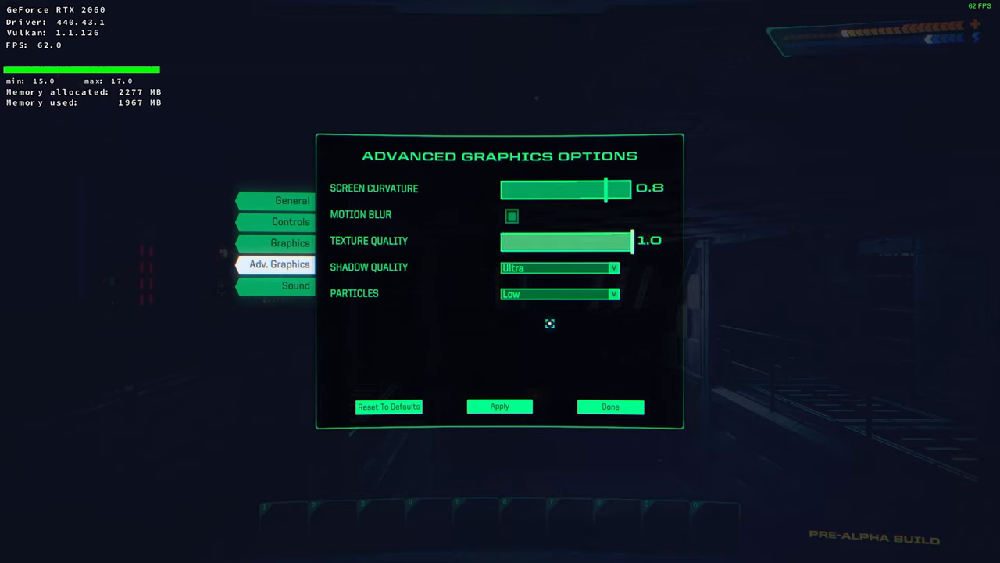
pyautogui.moveTo(609, 303)
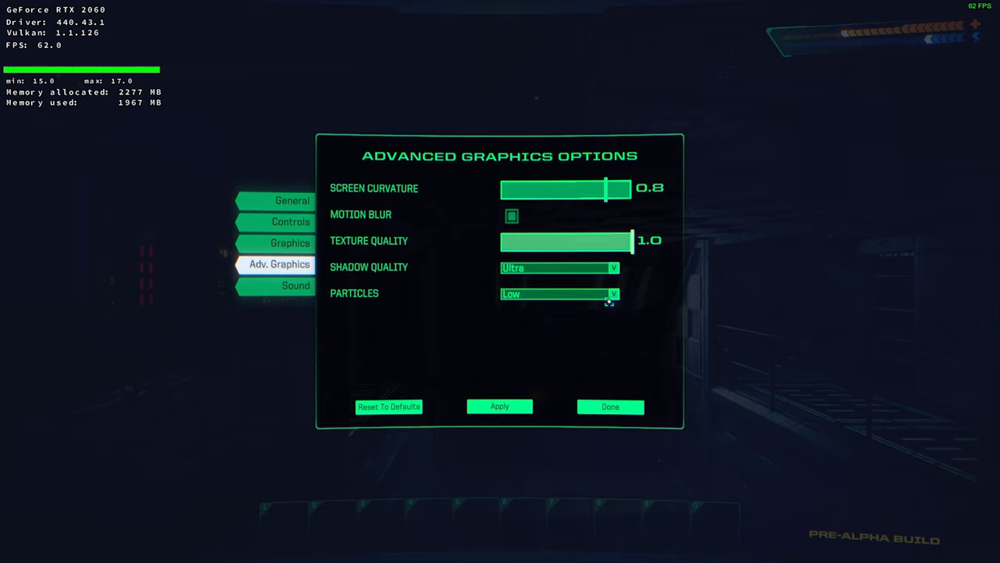
pyautogui.click(558, 294)
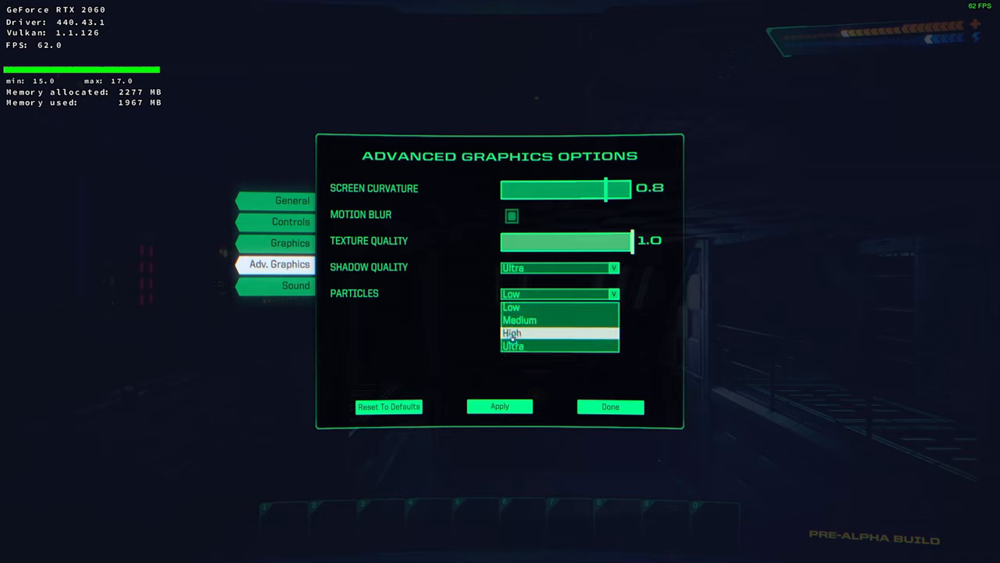
pyautogui.moveTo(513, 346)
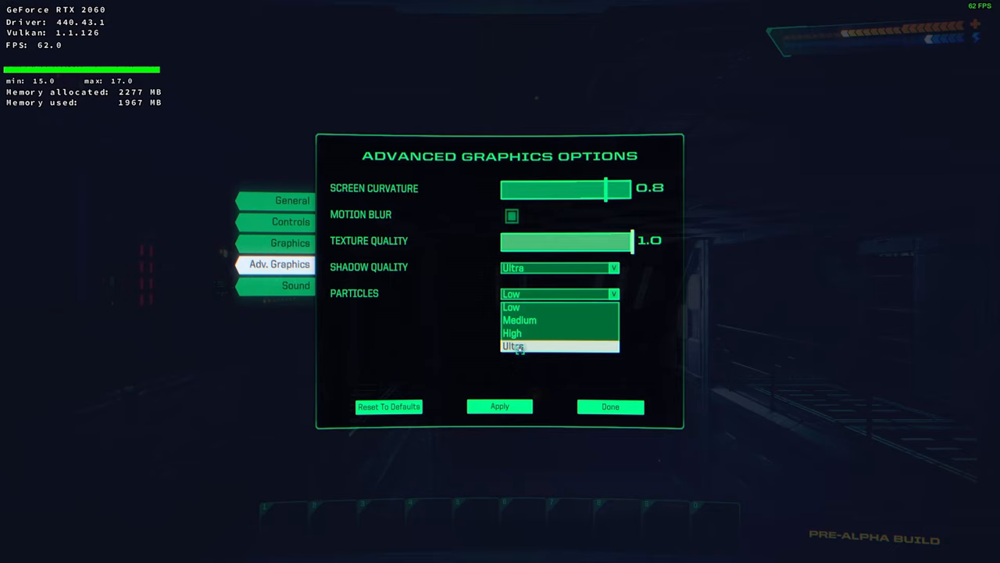
pyautogui.click(512, 346)
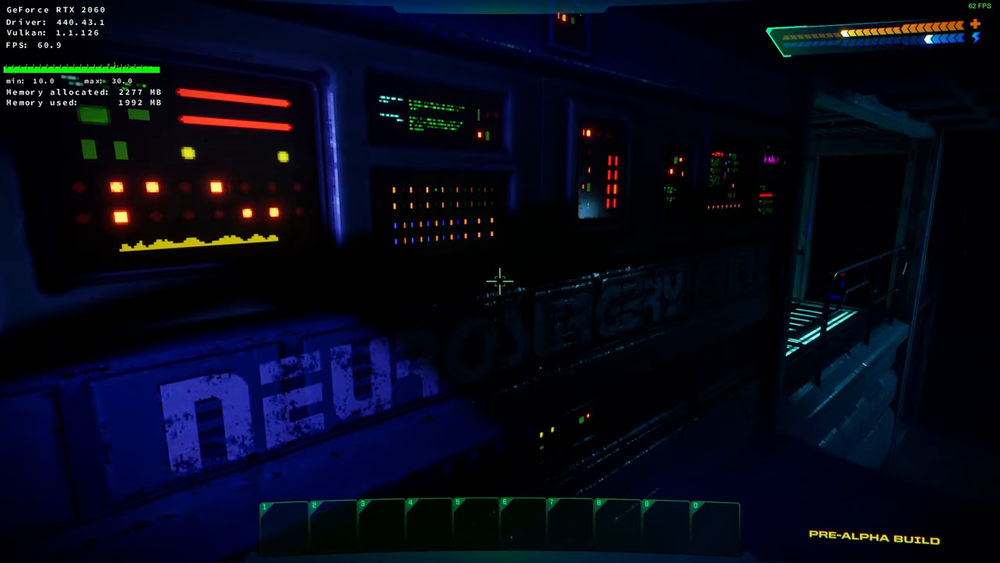
pyautogui.moveTo(500, 281)
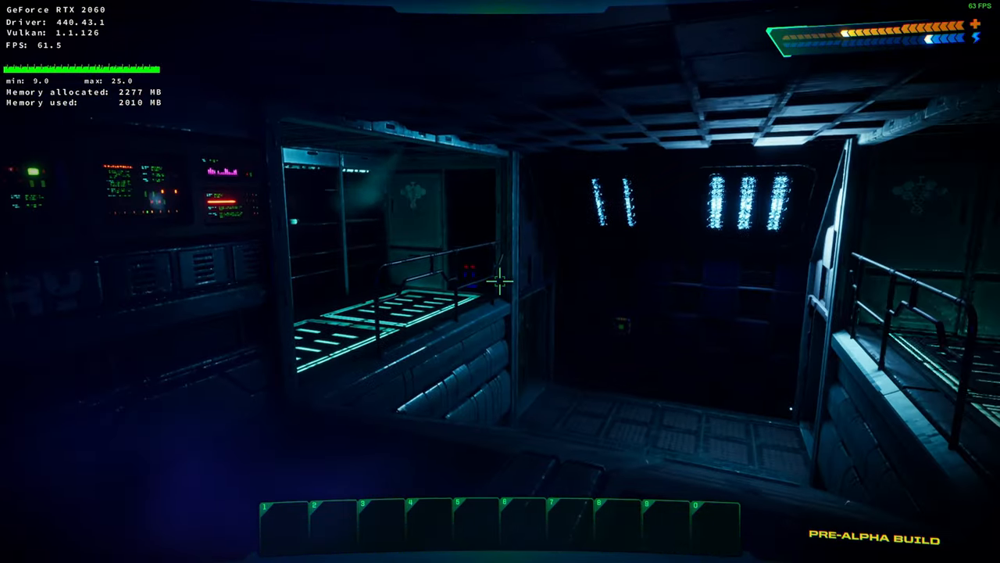
pyautogui.moveTo(500, 281)
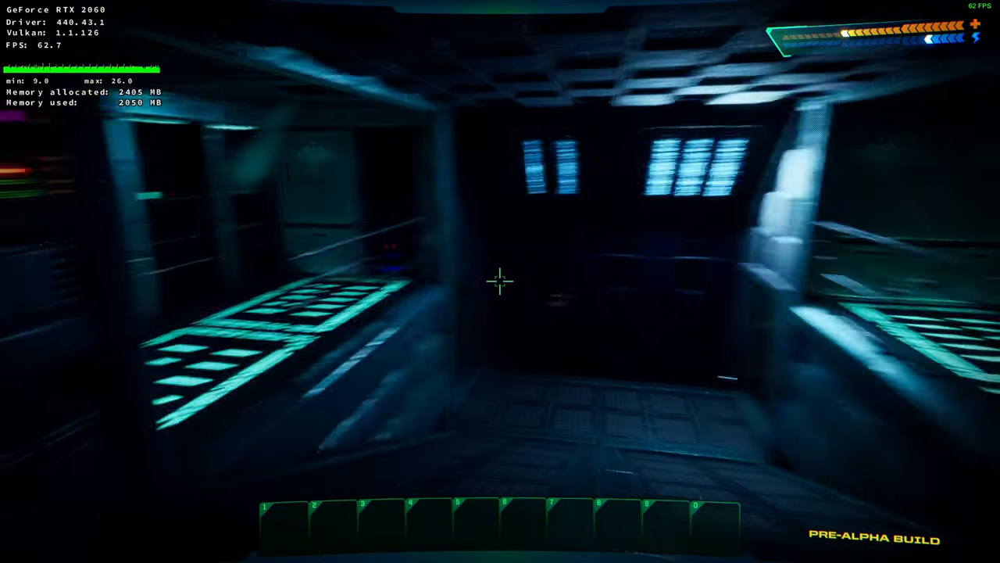
pyautogui.moveTo(500, 281)
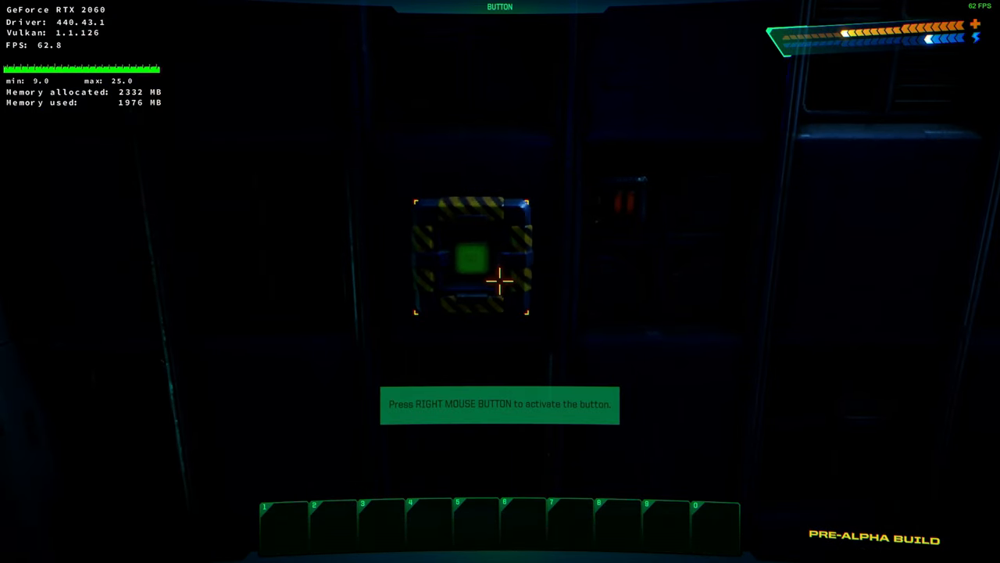
# Step: Activate the hazard-striped wall switch and take the Lead Pipe from the crate
pyautogui.rightClick(470, 260)
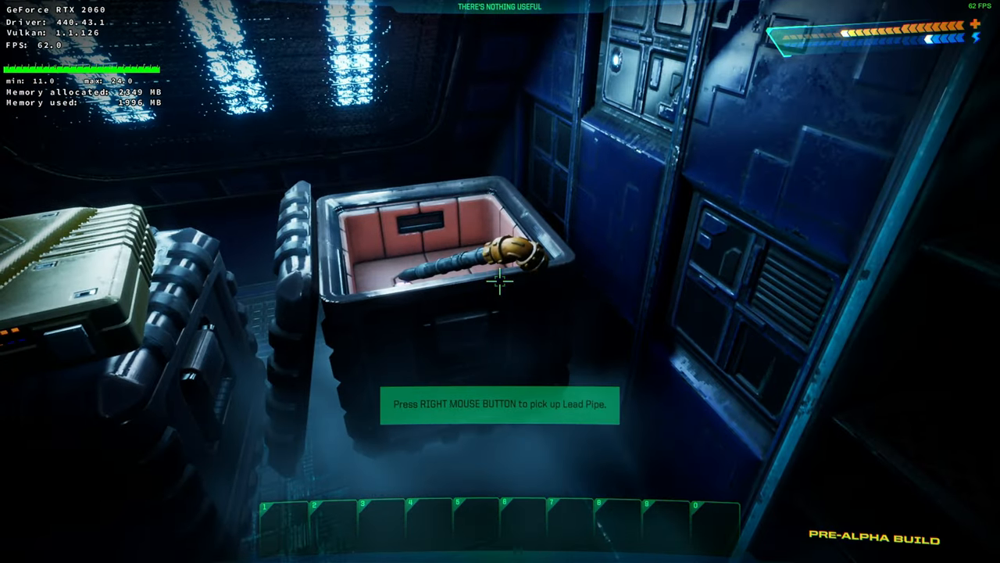
pyautogui.rightClick(500, 281)
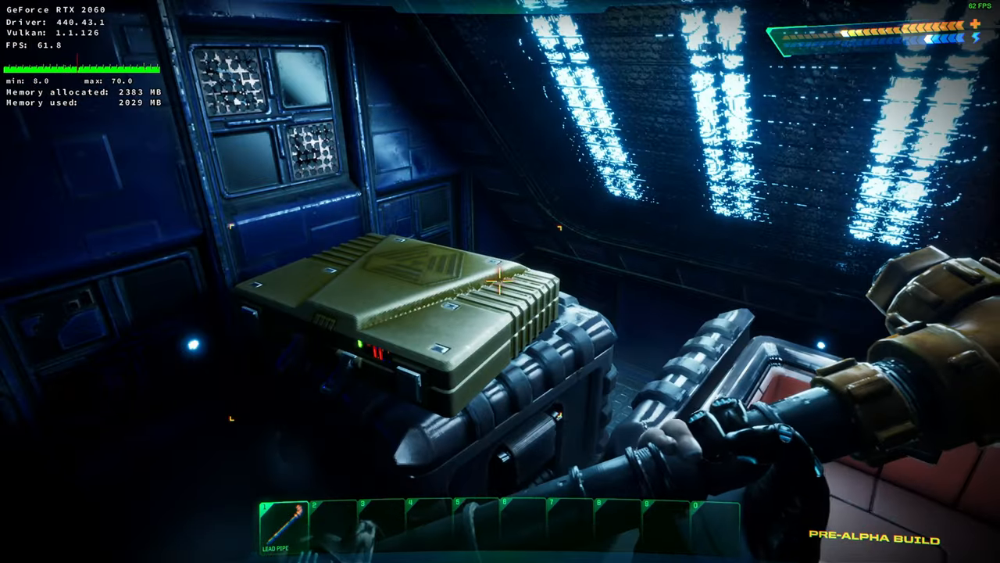
pyautogui.moveTo(500, 281)
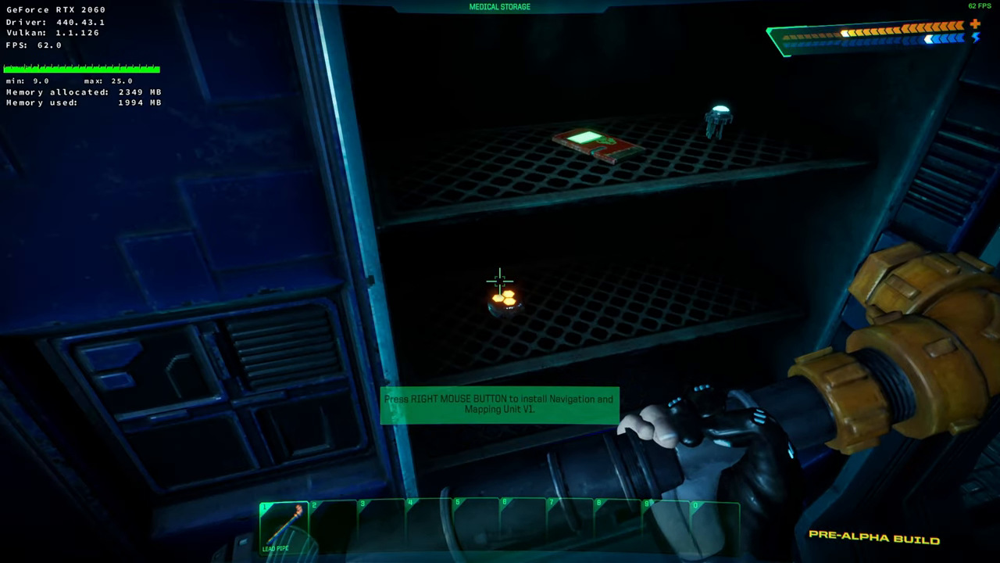
# Step: Install the Navigation and Mapping Unit V1 from the medical storage shelf
pyautogui.rightClick(500, 282)
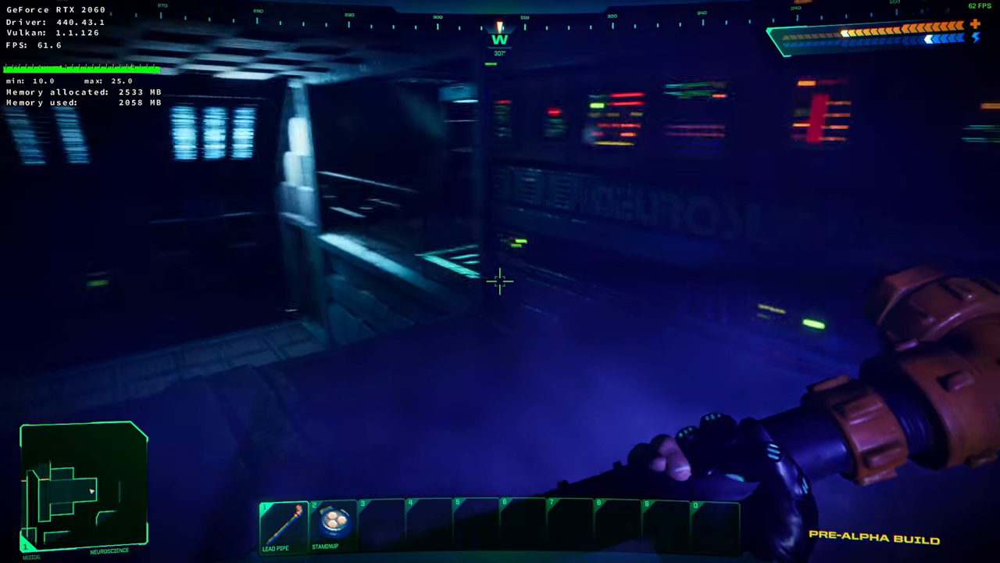
pyautogui.moveTo(500, 282)
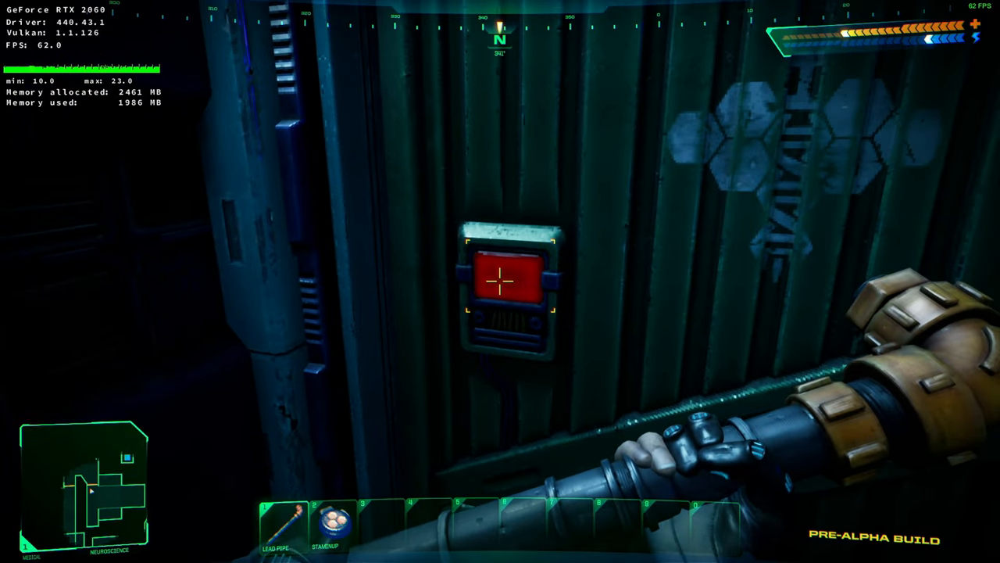
# Step: Strike the red wall panel, then swing the lead pipe at the corridor Serv-Bot
pyautogui.click(506, 280)
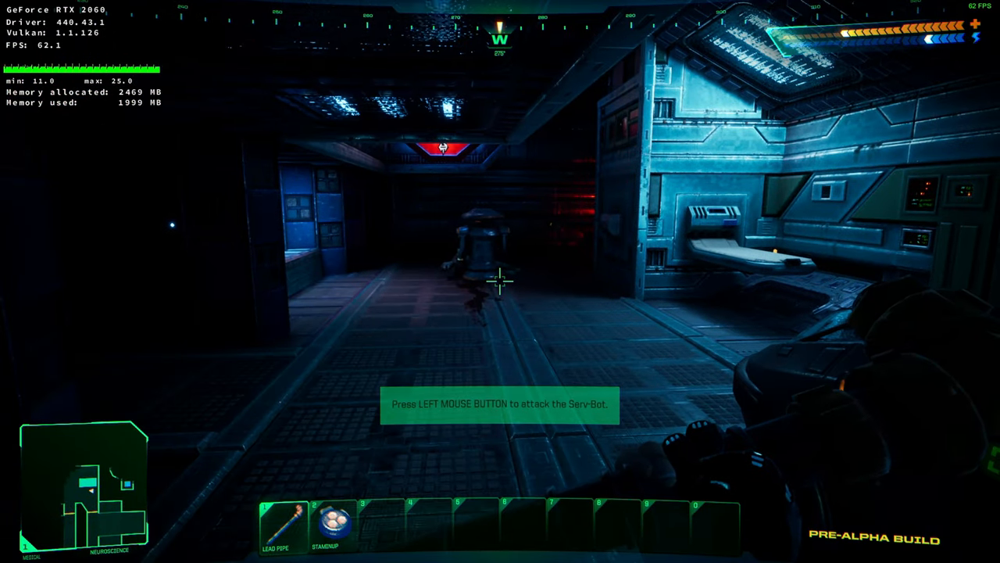
pyautogui.click(500, 281)
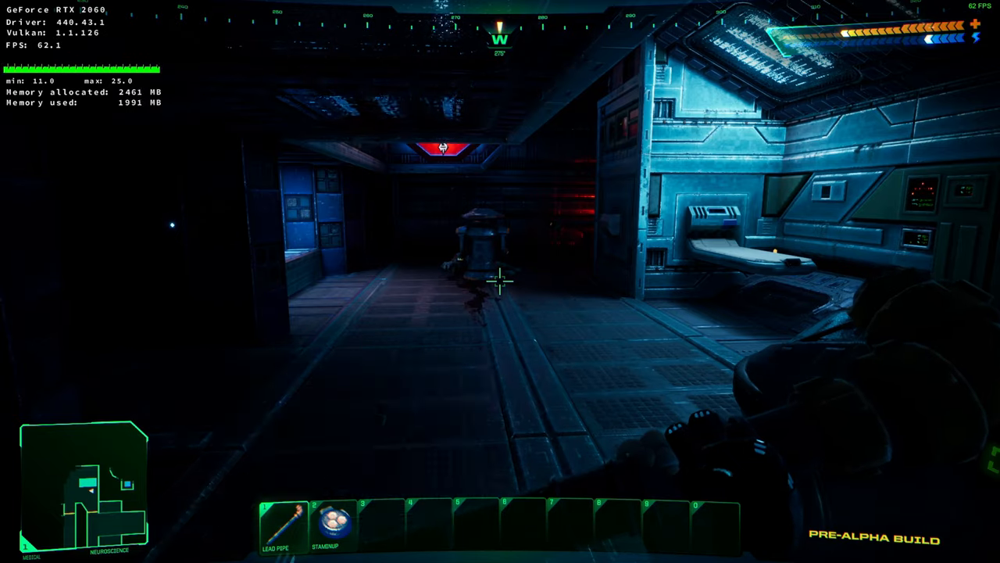
pyautogui.moveTo(500, 281)
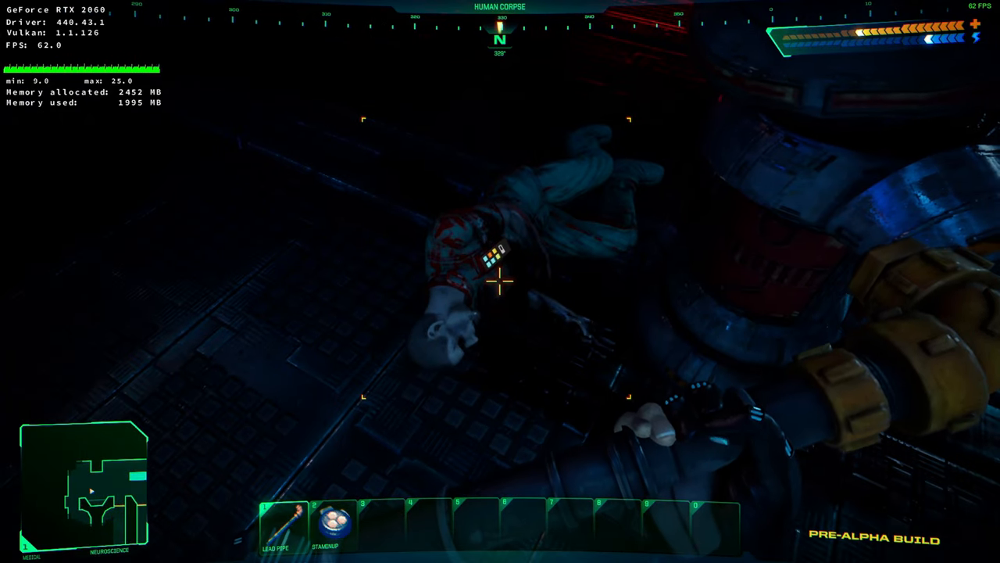
# Step: Search the human corpse on the floor
pyautogui.press('i')
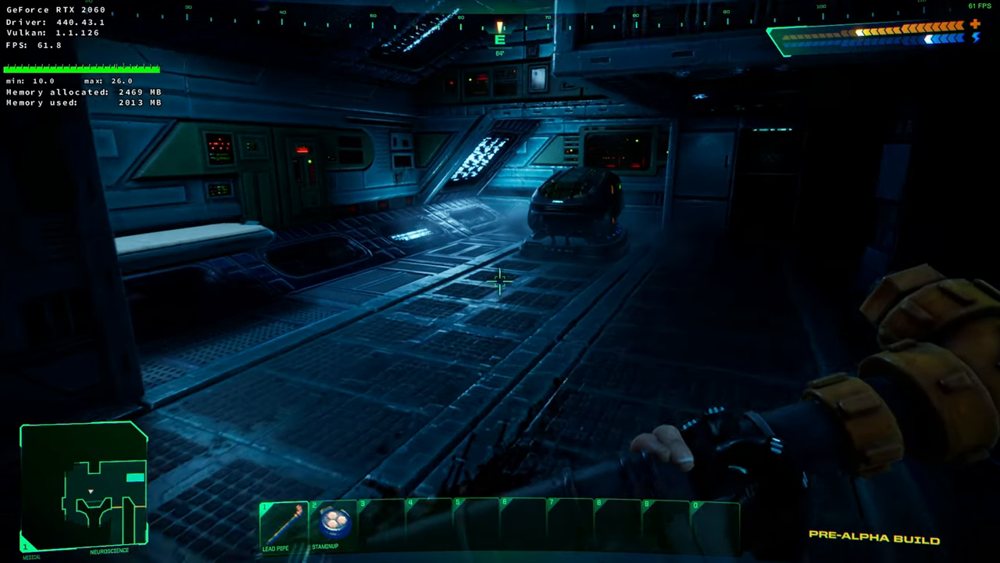
pyautogui.moveTo(500, 282)
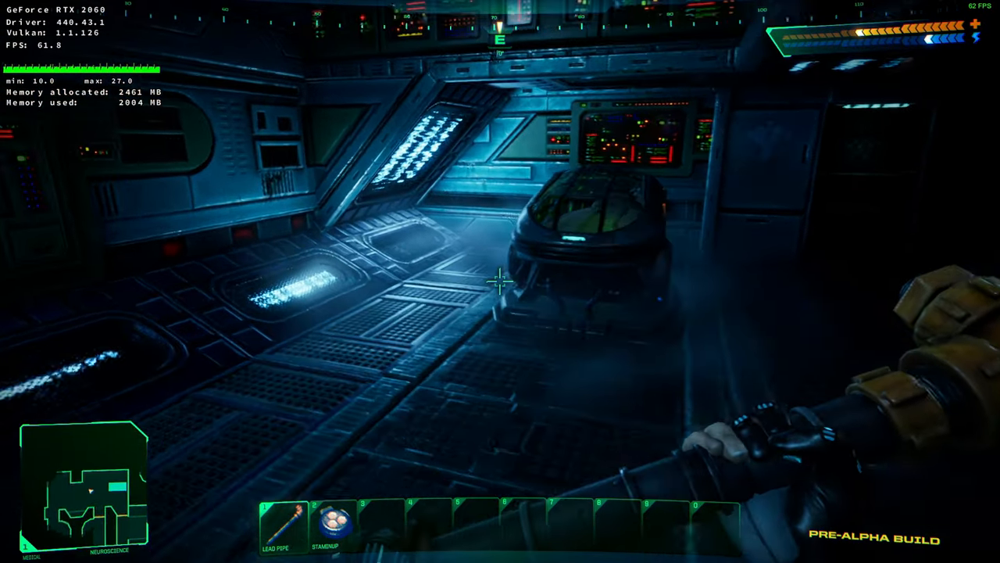
pyautogui.moveTo(500, 281)
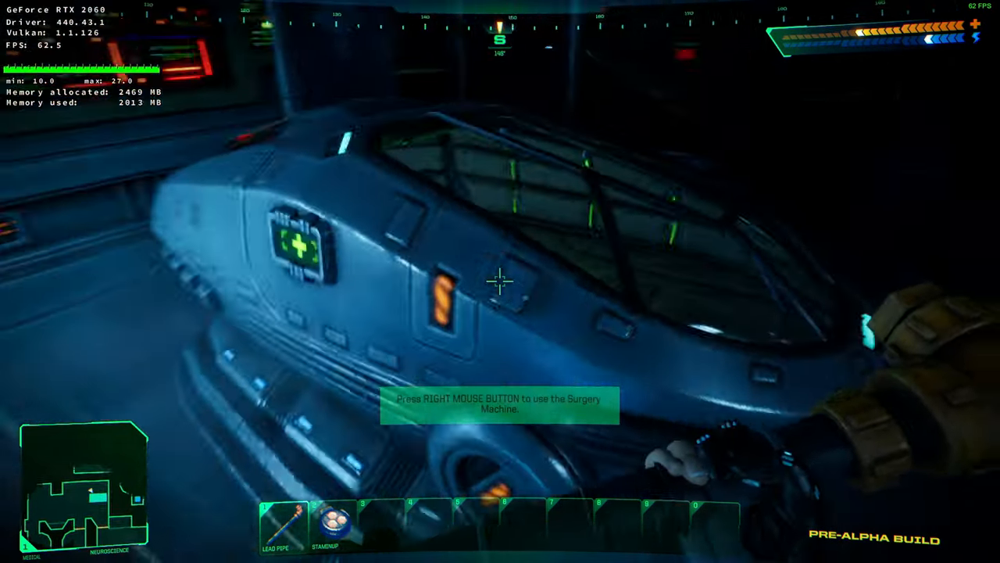
pyautogui.moveTo(500, 282)
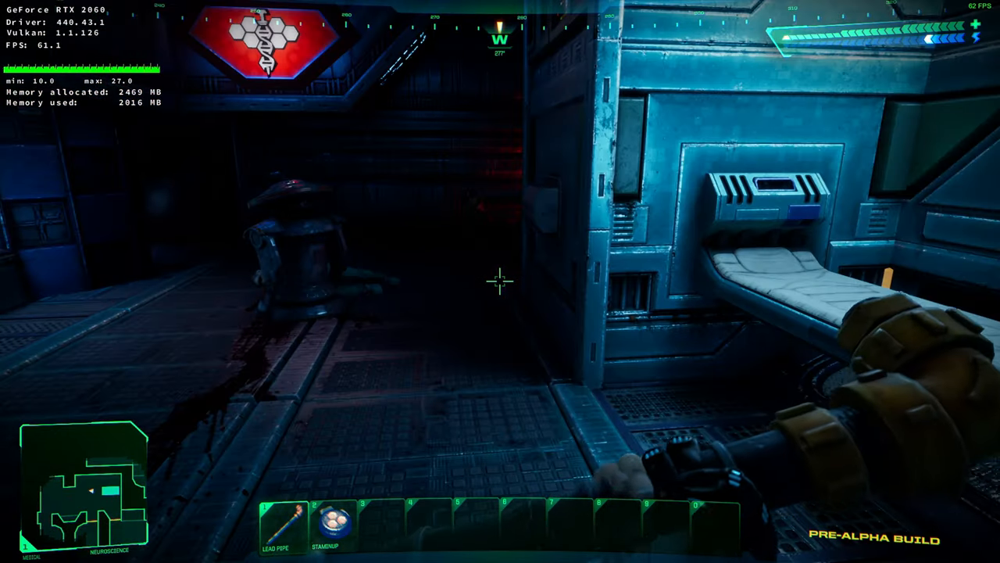
pyautogui.moveTo(500, 281)
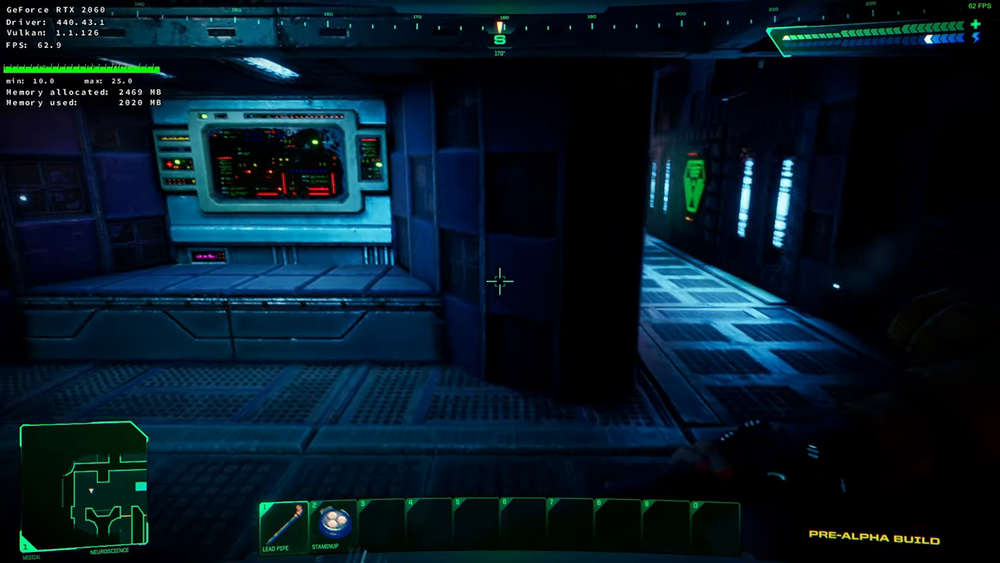
pyautogui.moveTo(500, 282)
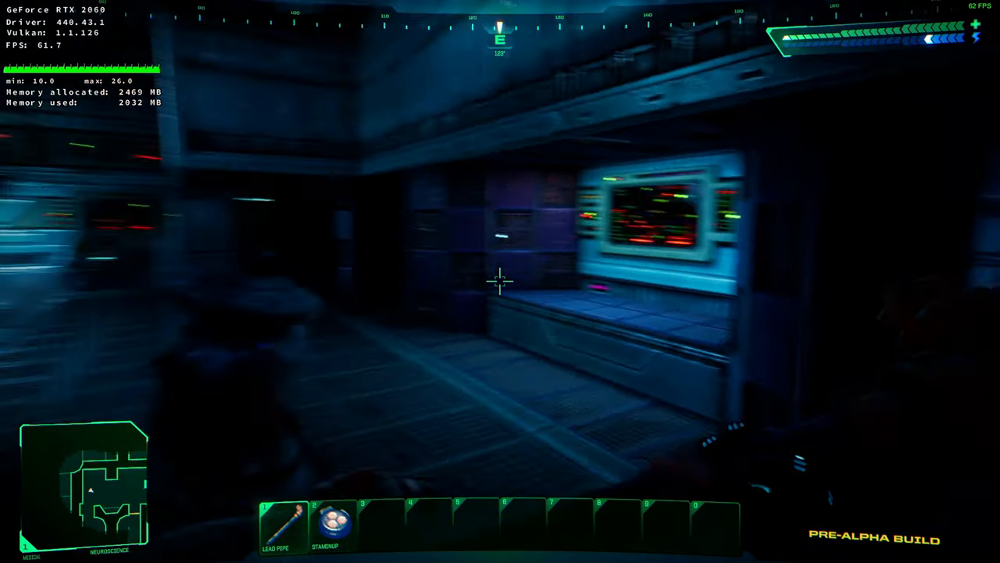
pyautogui.moveTo(500, 281)
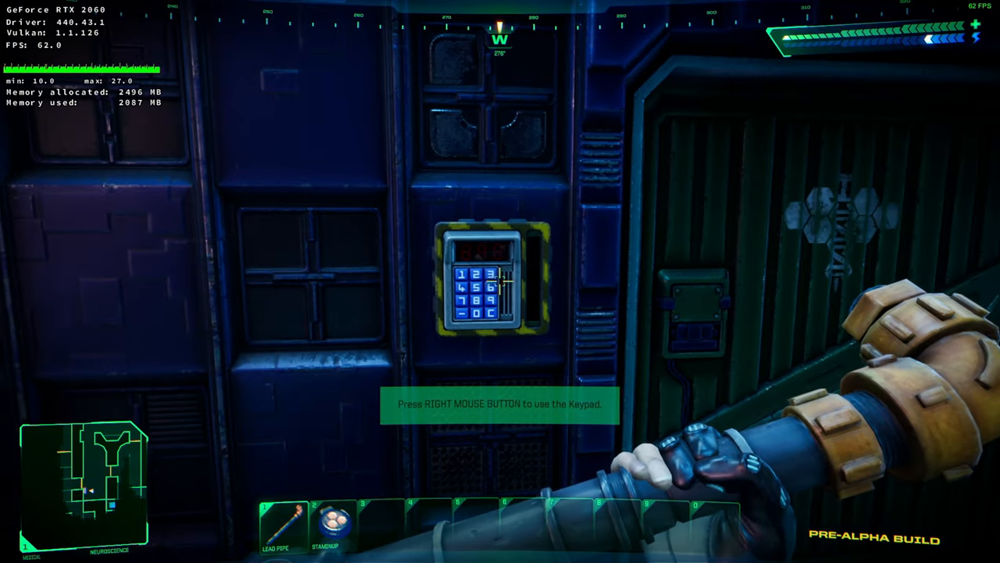
# Step: Use the wall keypad beside the door and enter a digit of the code
pyautogui.rightClick(492, 289)
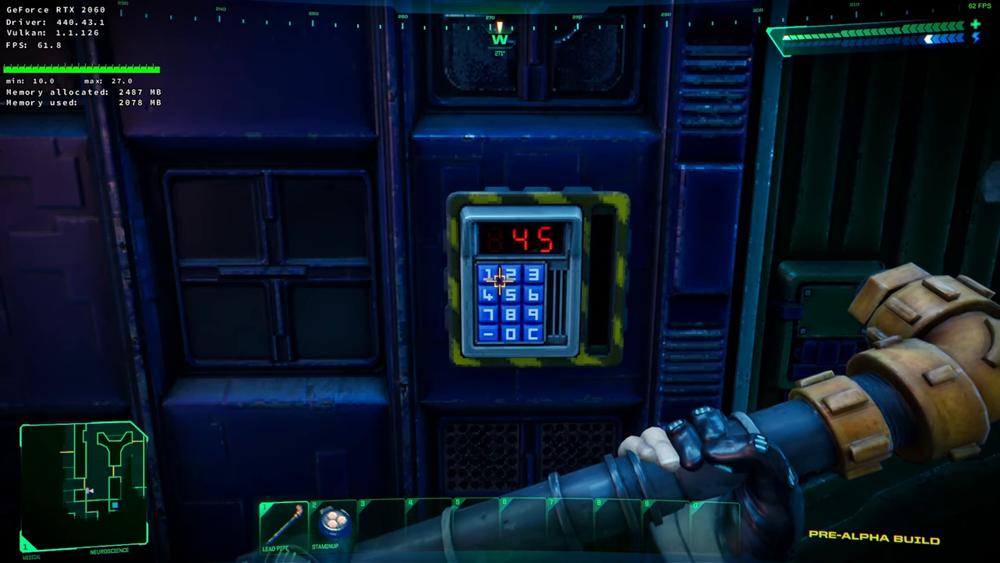
pyautogui.click(492, 275)
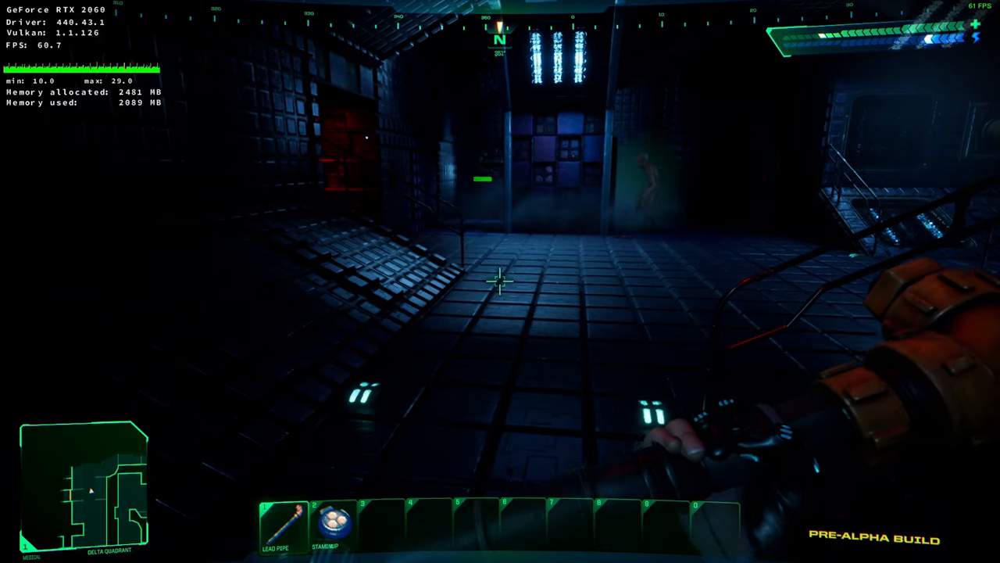
pyautogui.moveTo(500, 281)
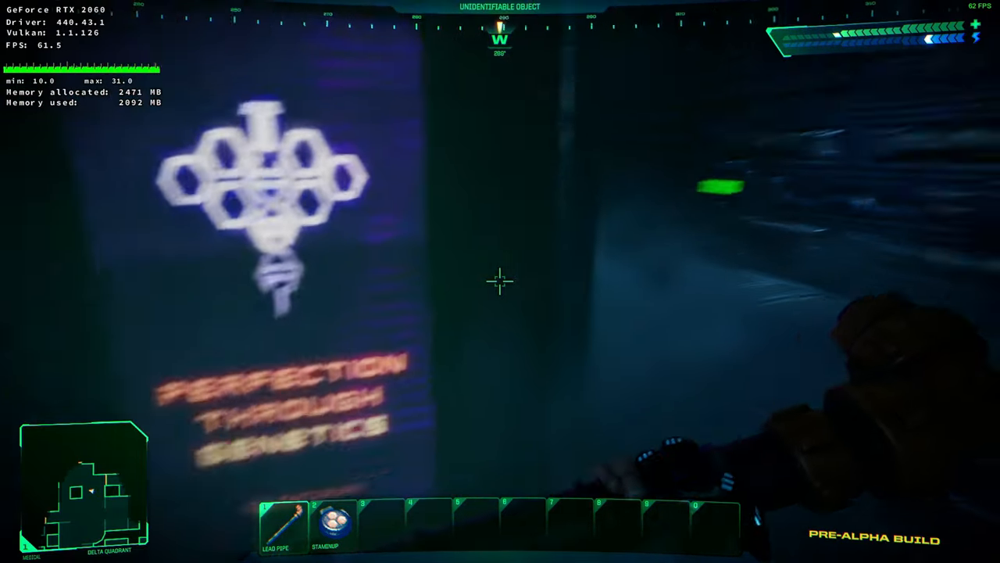
pyautogui.moveTo(500, 282)
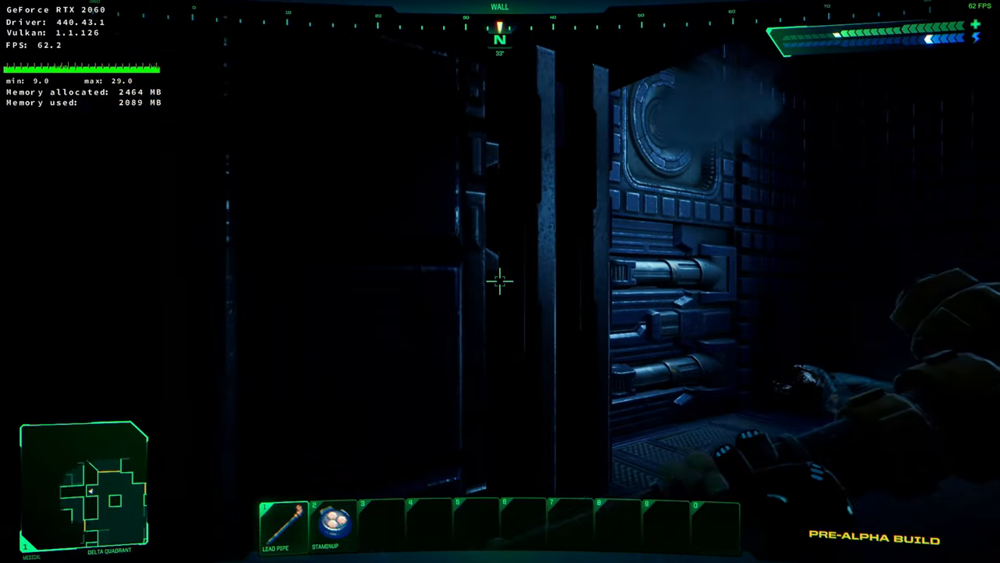
pyautogui.moveTo(500, 281)
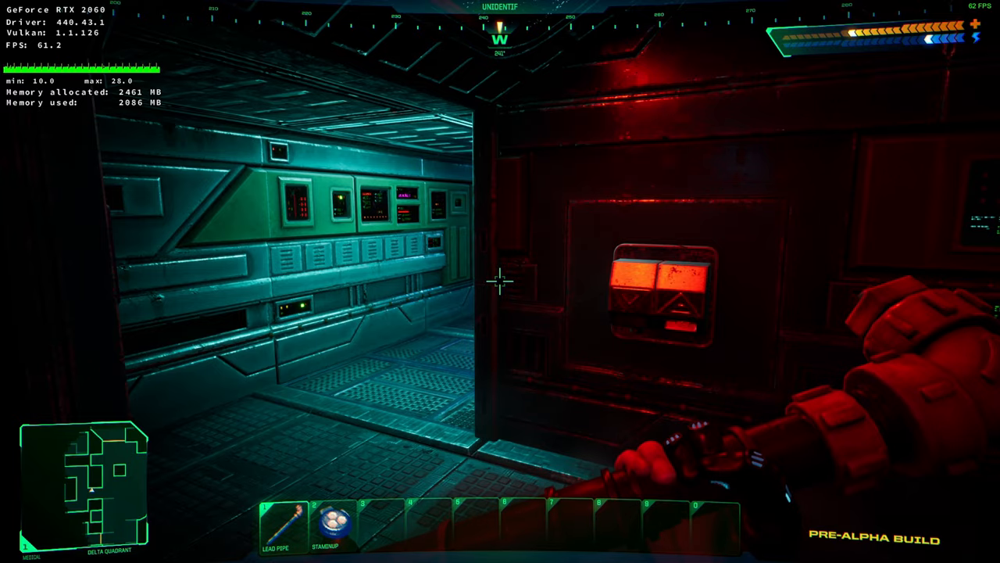
pyautogui.moveTo(500, 281)
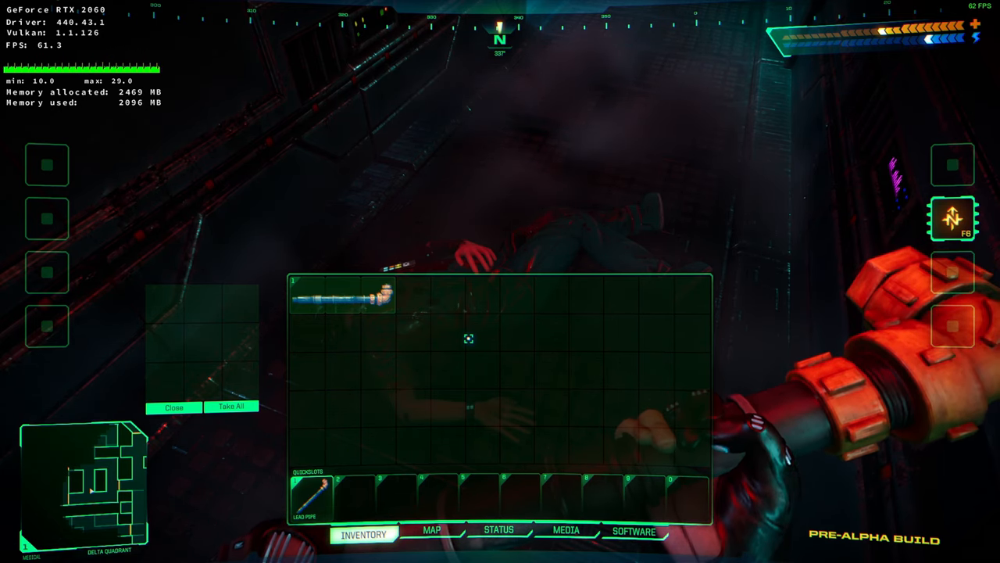
# Step: Pick up the lead pipe in the inventory grid and return it to its slot
pyautogui.click(342, 295)
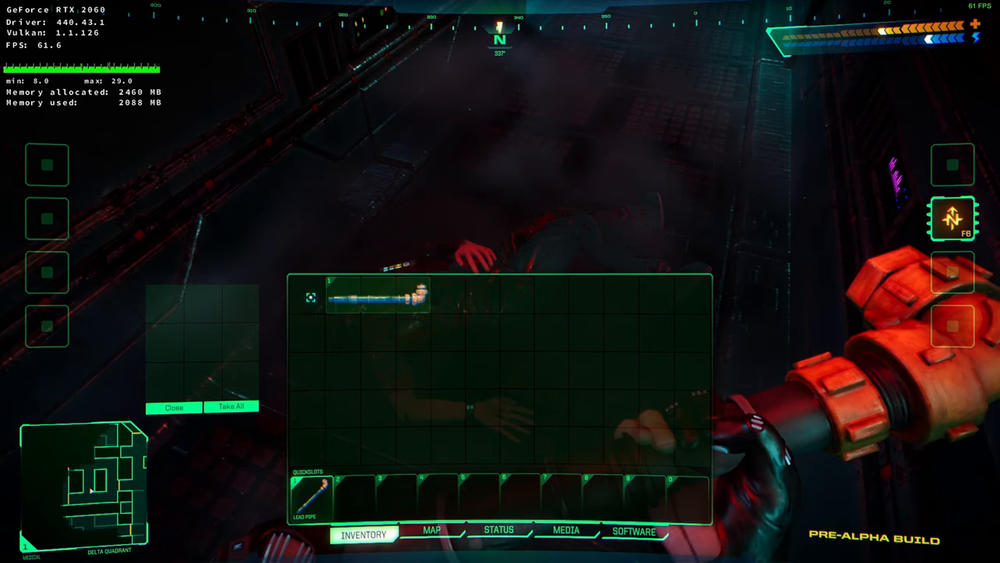
pyautogui.moveTo(375, 297)
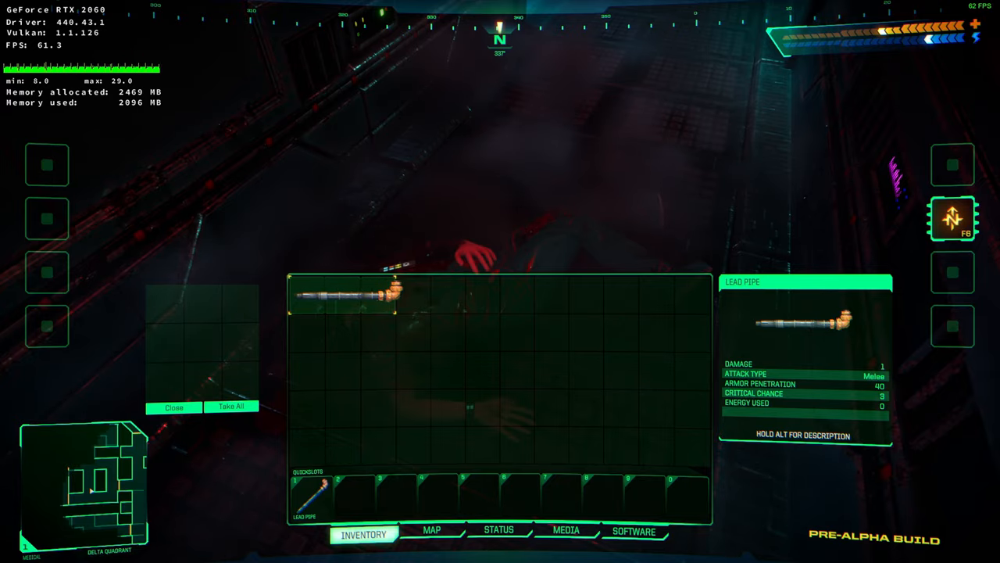
pyautogui.click(173, 407)
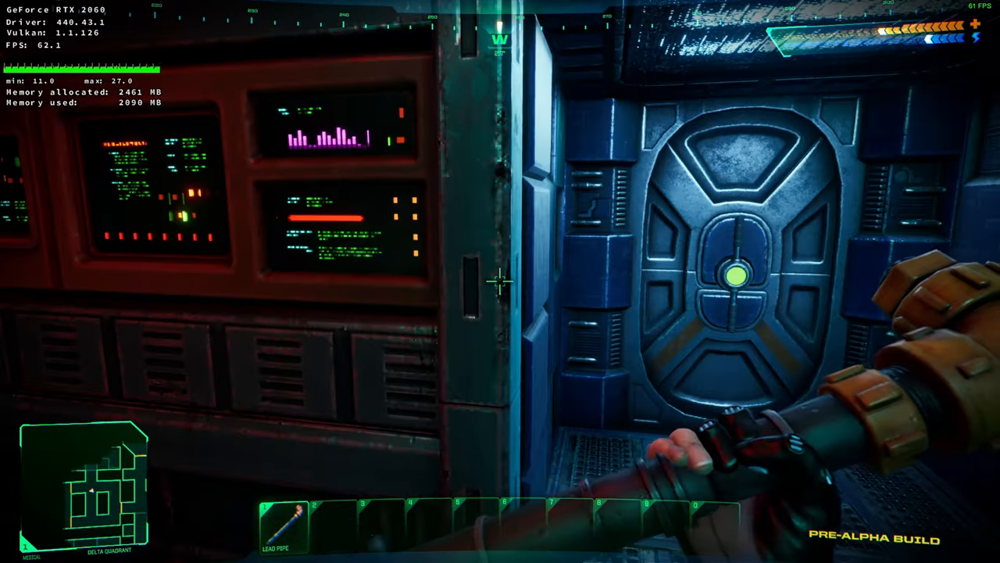
pyautogui.moveTo(500, 281)
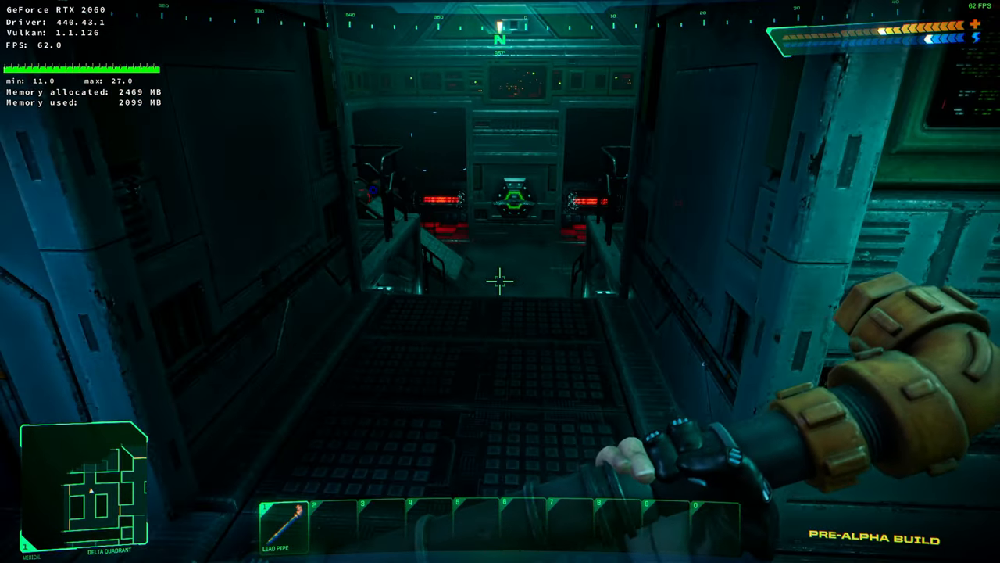
pyautogui.moveTo(500, 281)
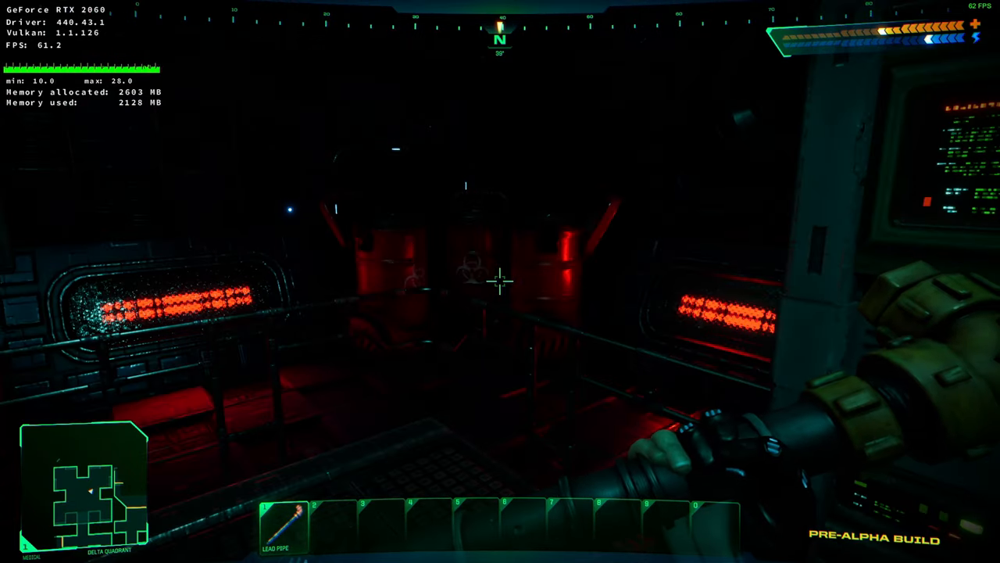
pyautogui.moveTo(500, 281)
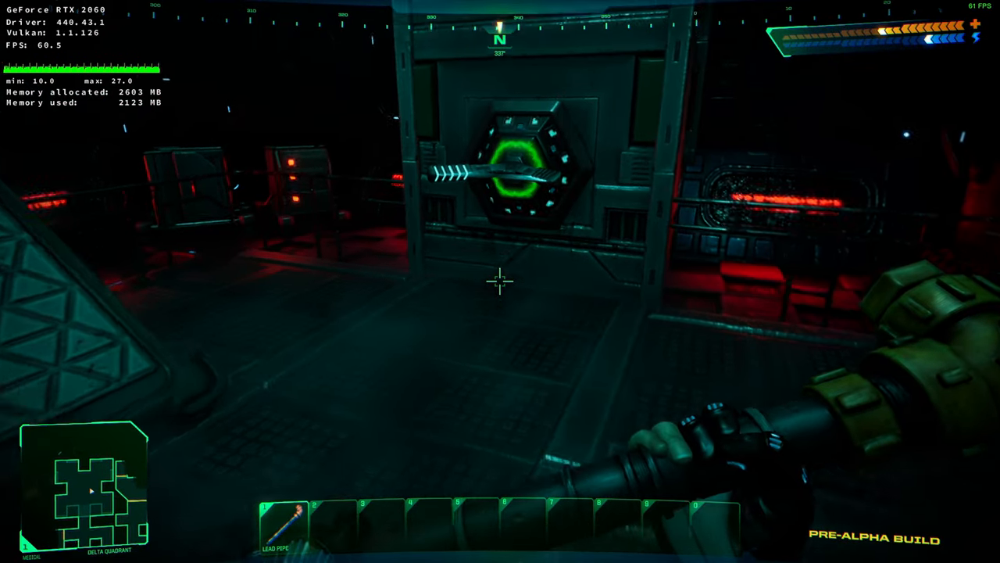
pyautogui.moveTo(500, 281)
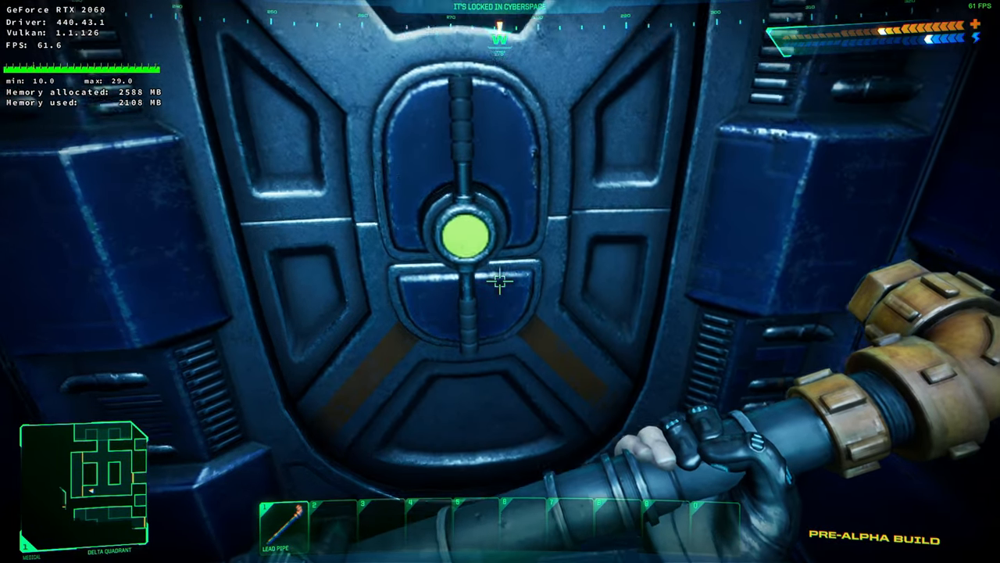
pyautogui.moveTo(500, 281)
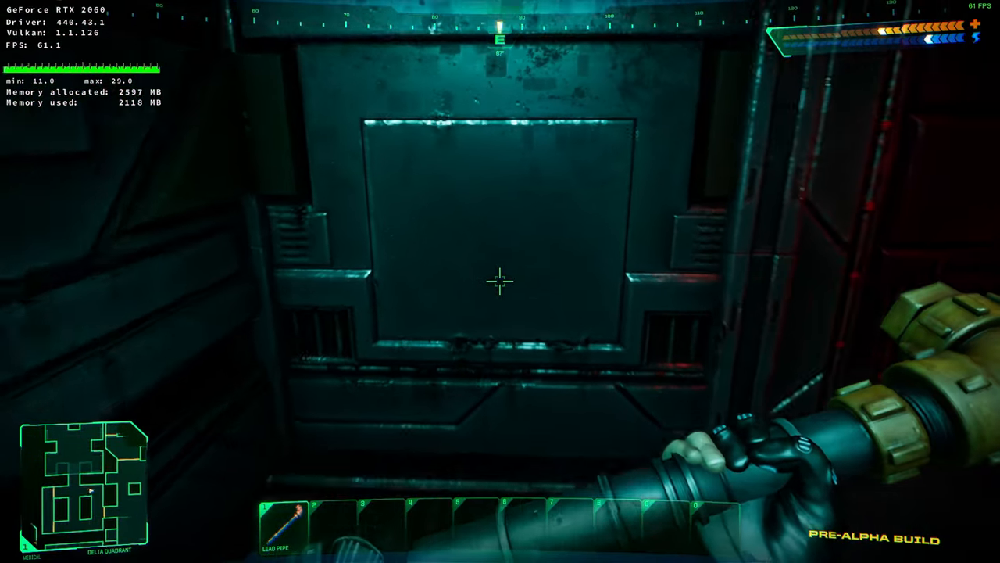
pyautogui.moveTo(500, 281)
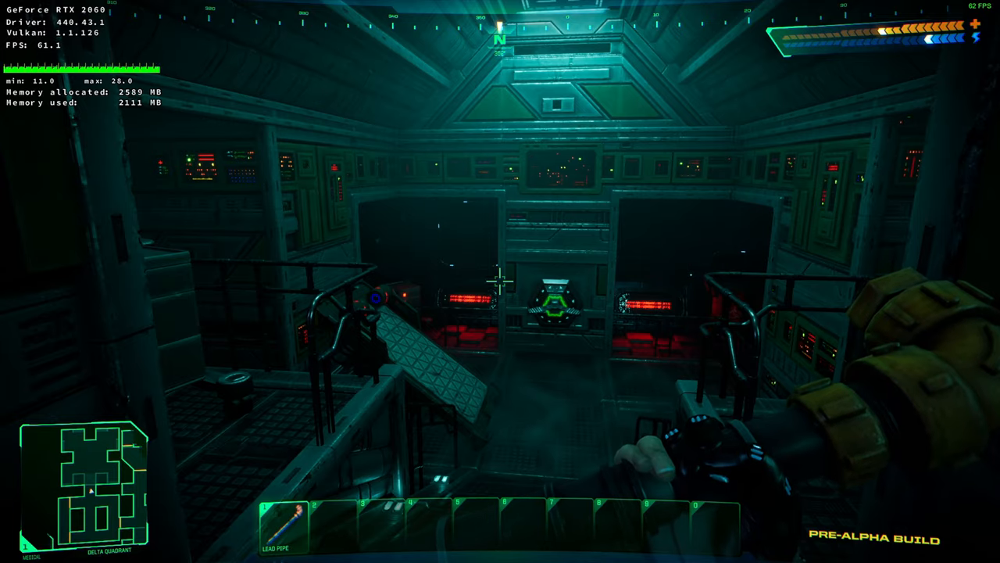
pyautogui.moveTo(500, 281)
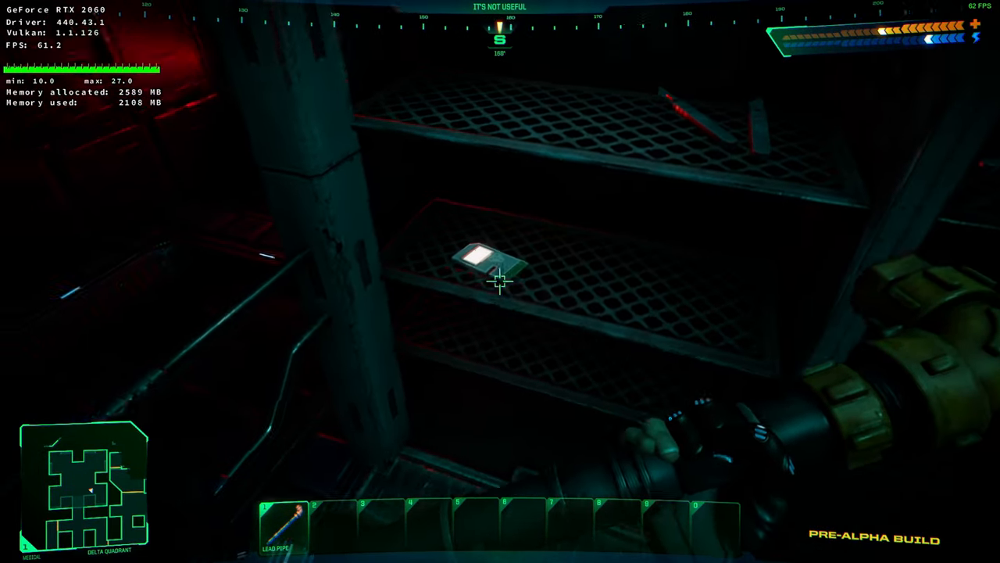
# Step: Pick up the Heavy Slug Rounds ammo box in the red-lit room
pyautogui.click(500, 280)
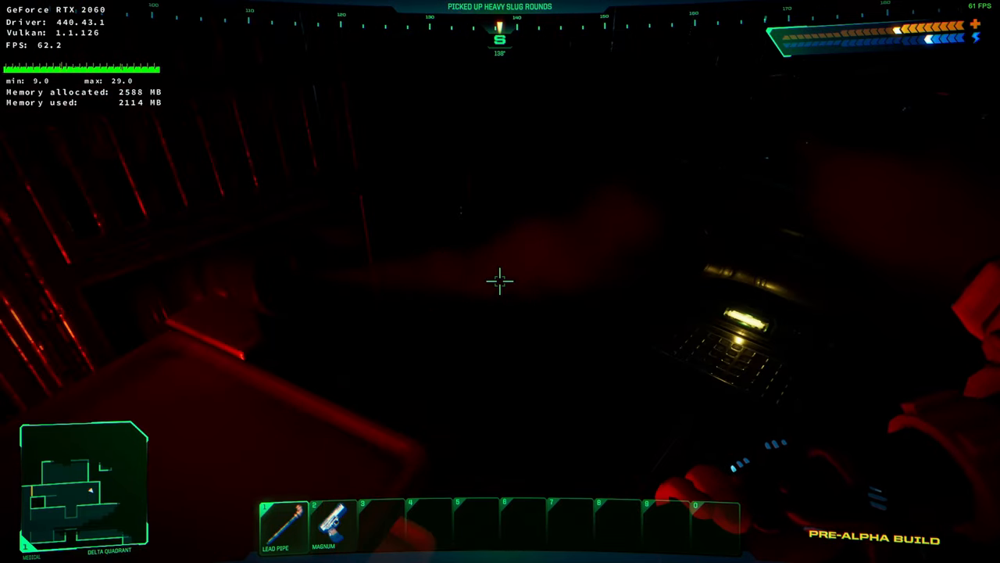
# Step: Equip the Magnum from slot 2, showing 12 rounds
pyautogui.press('2')
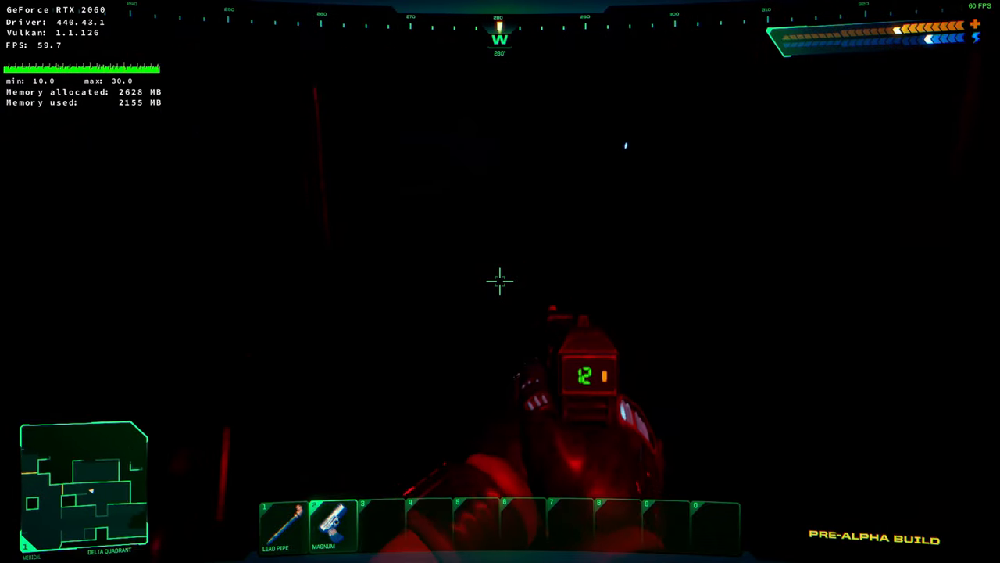
pyautogui.moveTo(500, 281)
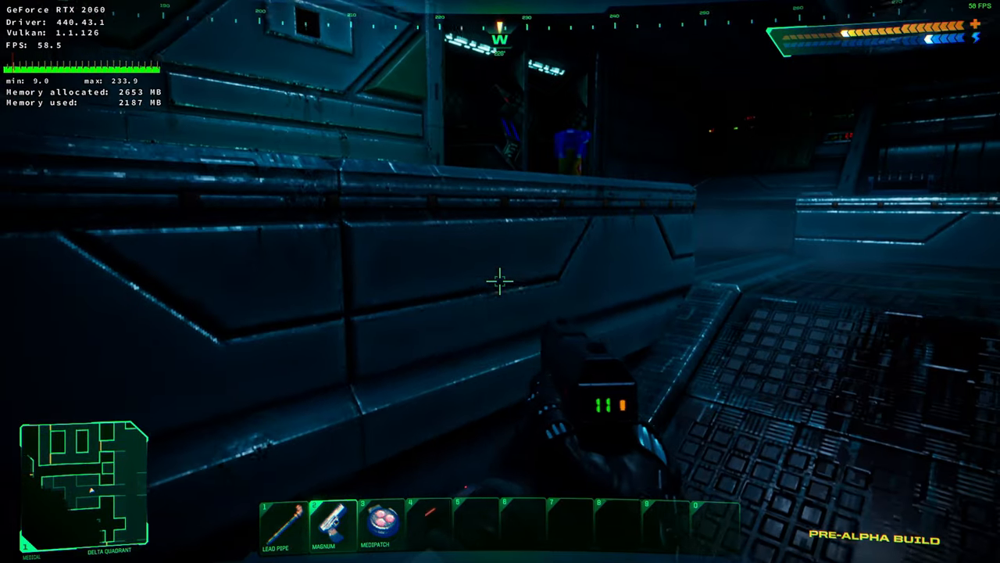
pyautogui.moveTo(500, 282)
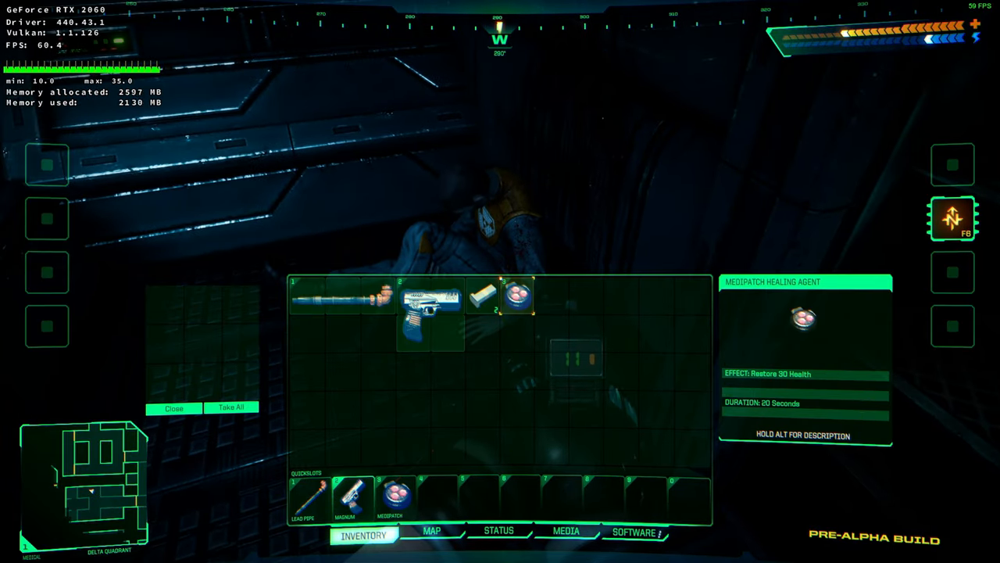
# Step: Move the Medipatch from the corpse into the third quickslot
pyautogui.click(175, 408)
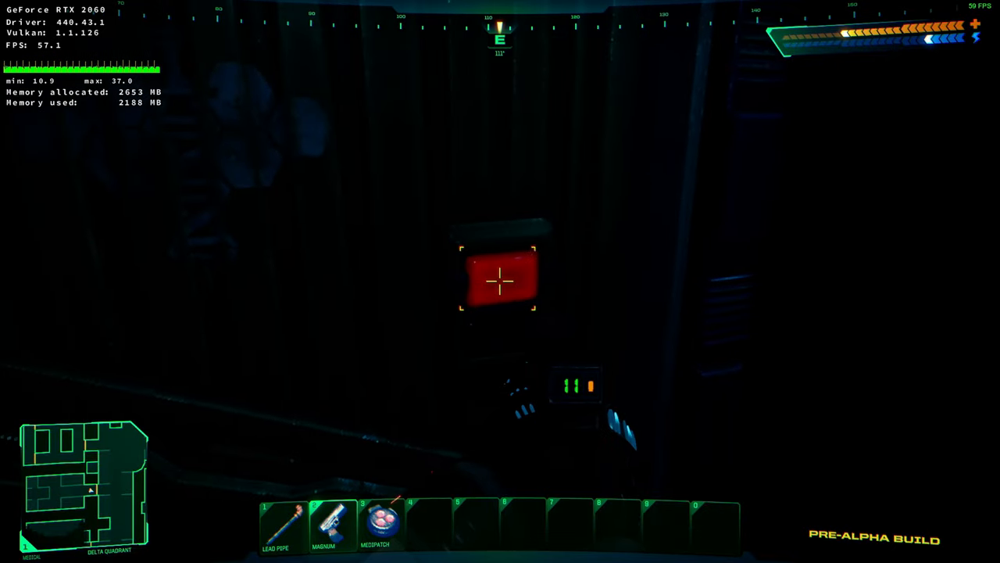
# Step: Toggle the wall switch beside the hexagon emblem three times, leaving it red
pyautogui.click(500, 281)
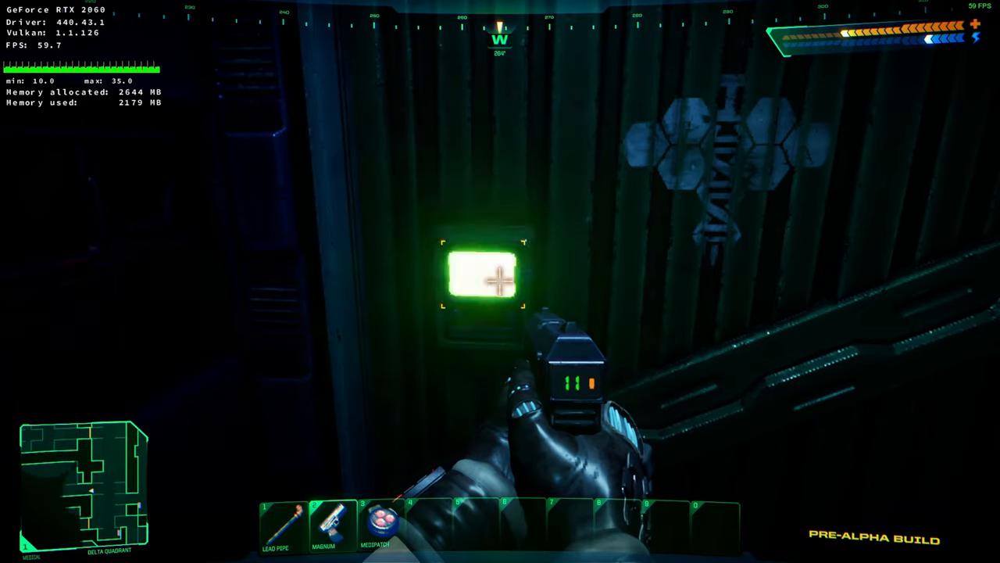
pyautogui.click(481, 275)
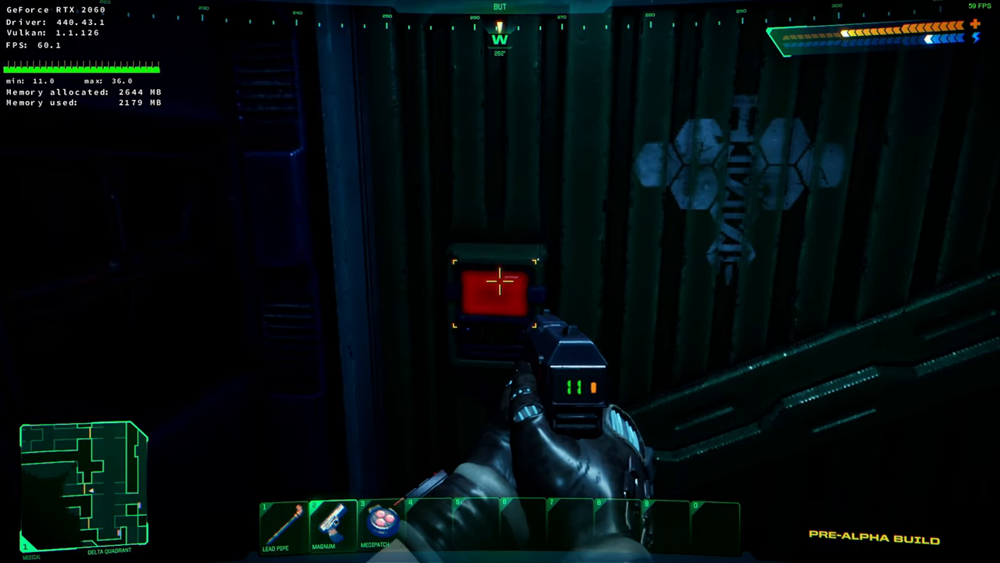
pyautogui.click(496, 281)
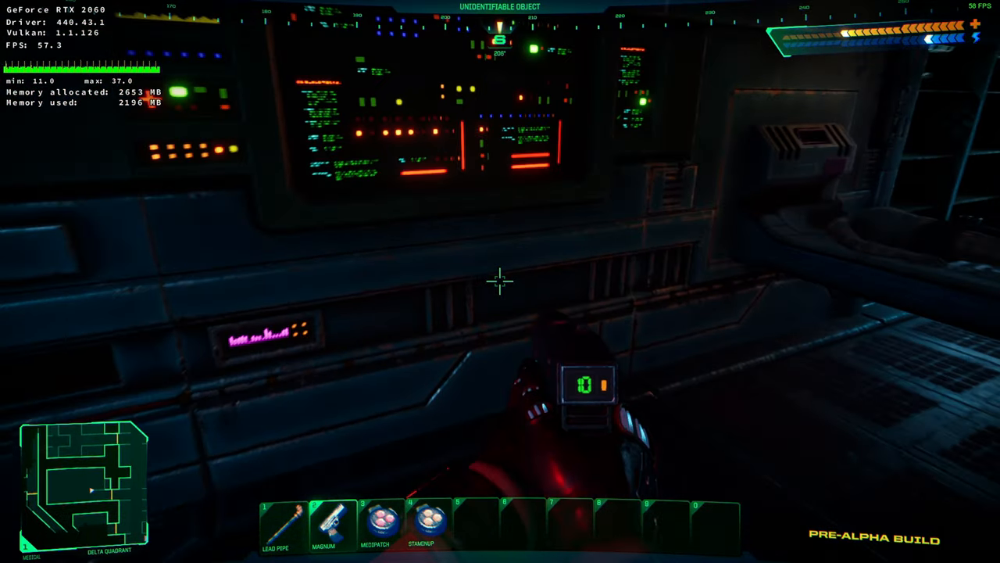
pyautogui.moveTo(500, 281)
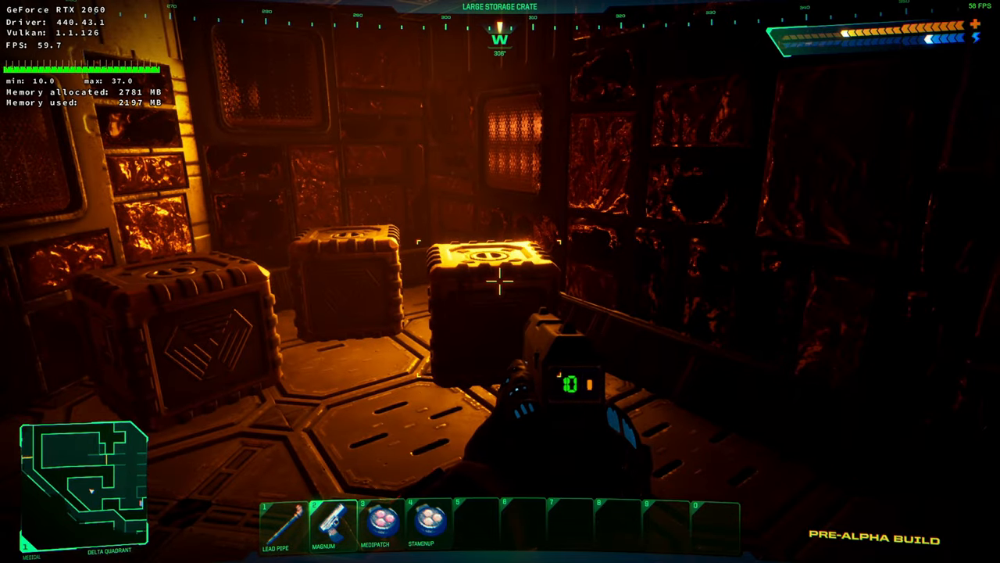
pyautogui.moveTo(703, 282)
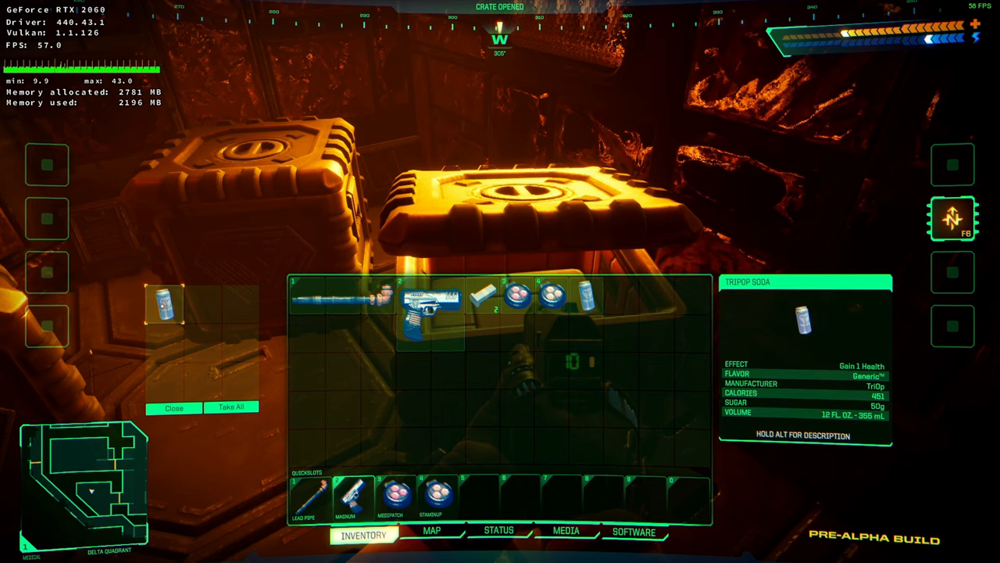
# Step: Move the TriOp soda into the inventory and take the skulls and medipatch from the crates
pyautogui.moveTo(164, 304); pyautogui.dragTo(516, 369)
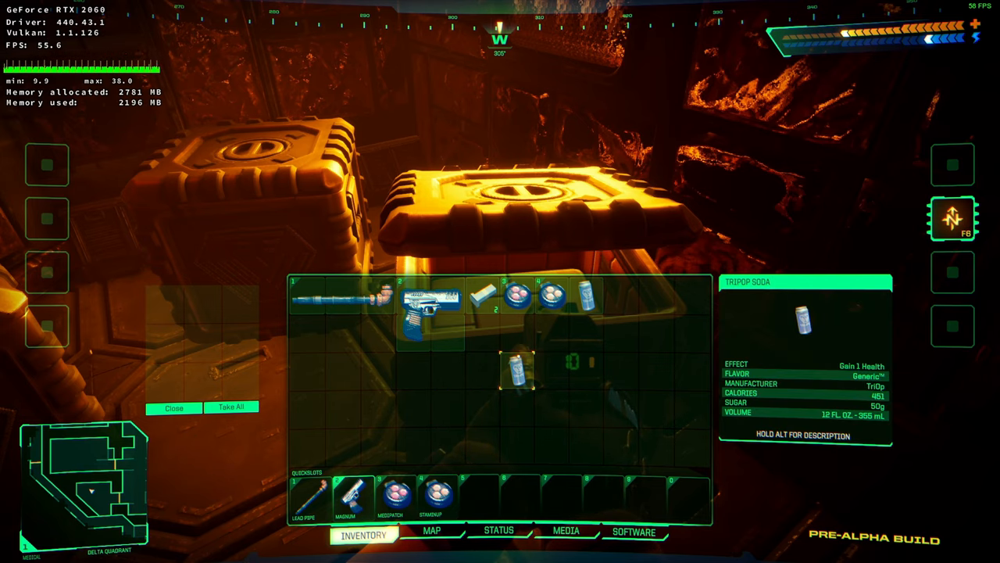
pyautogui.click(173, 408)
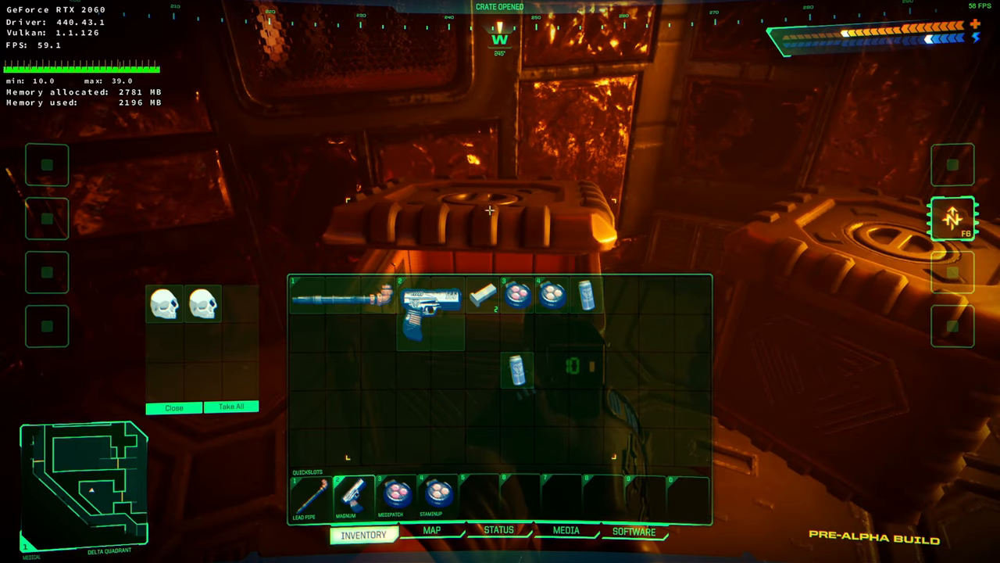
pyautogui.moveTo(202, 304)
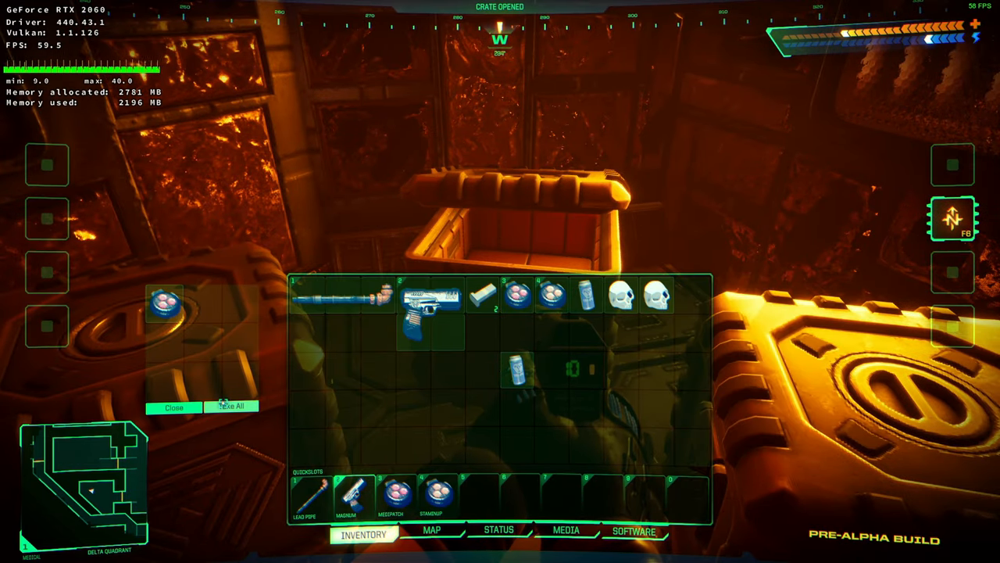
pyautogui.click(173, 407)
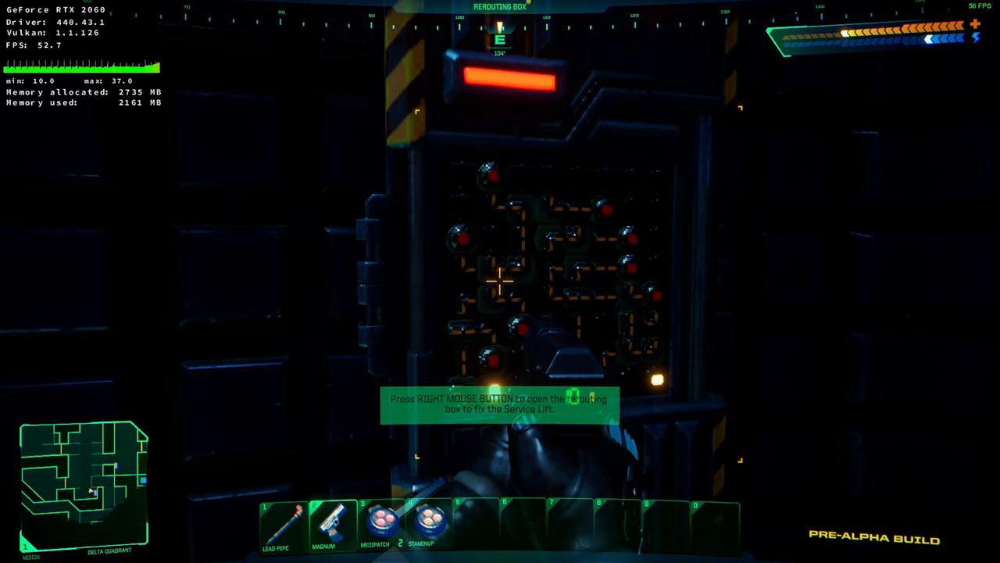
# Step: Open the service lift rerouting box with a right-click
pyautogui.rightClick(500, 281)
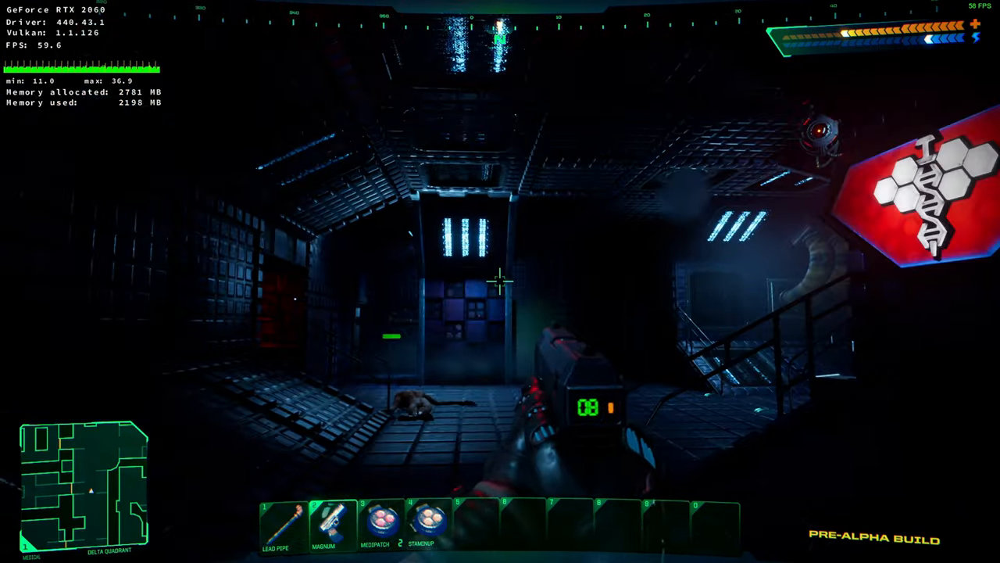
pyautogui.moveTo(500, 281)
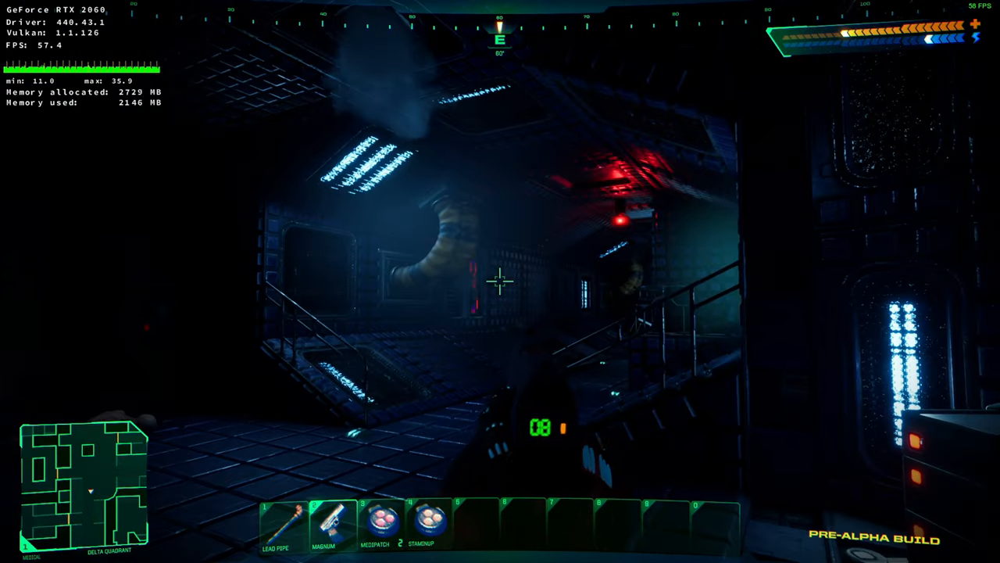